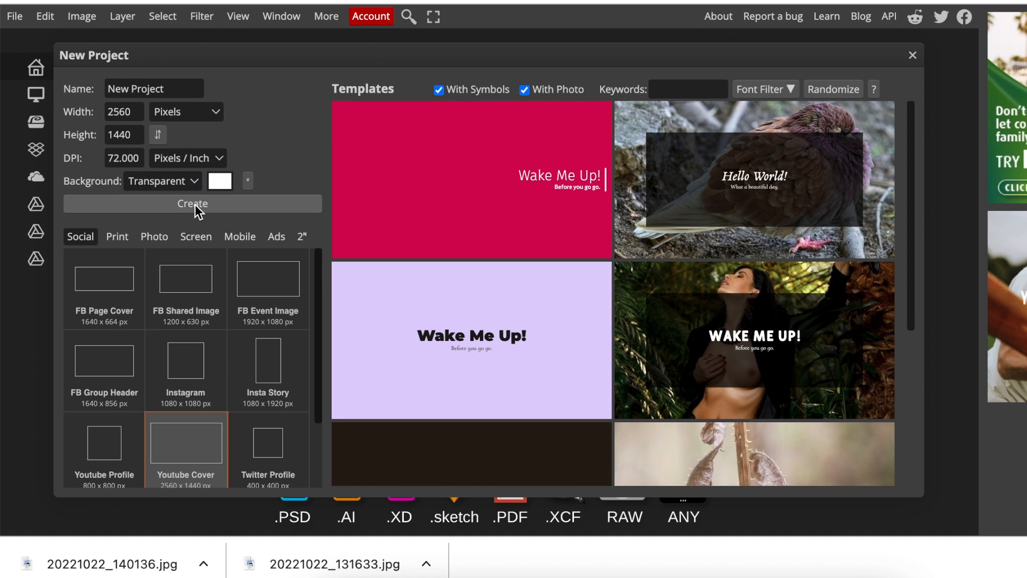
# Create the new 2560 × 1440 px project with a transparent background
pyautogui.click(193, 204)
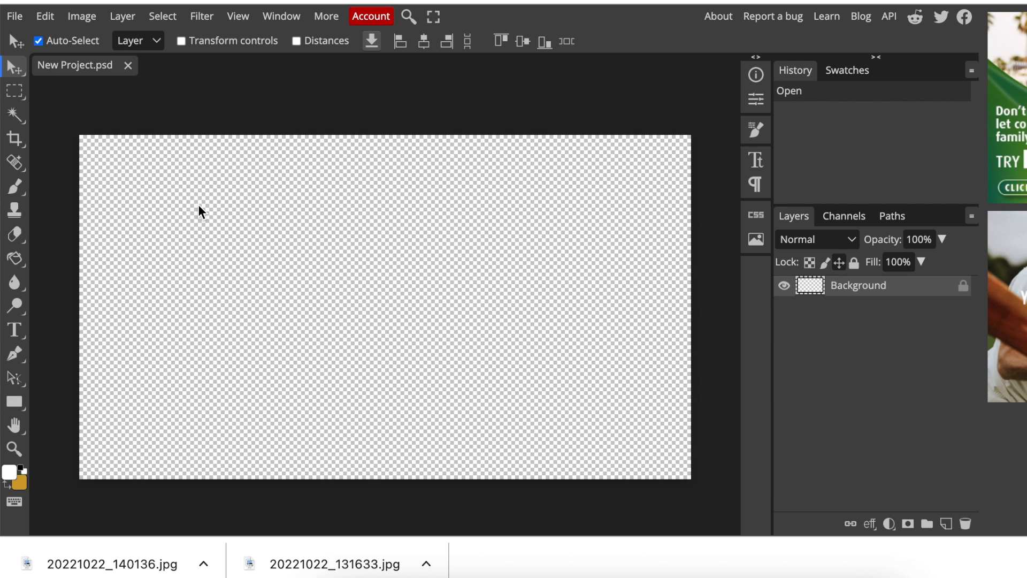
pyautogui.moveTo(558, 226)
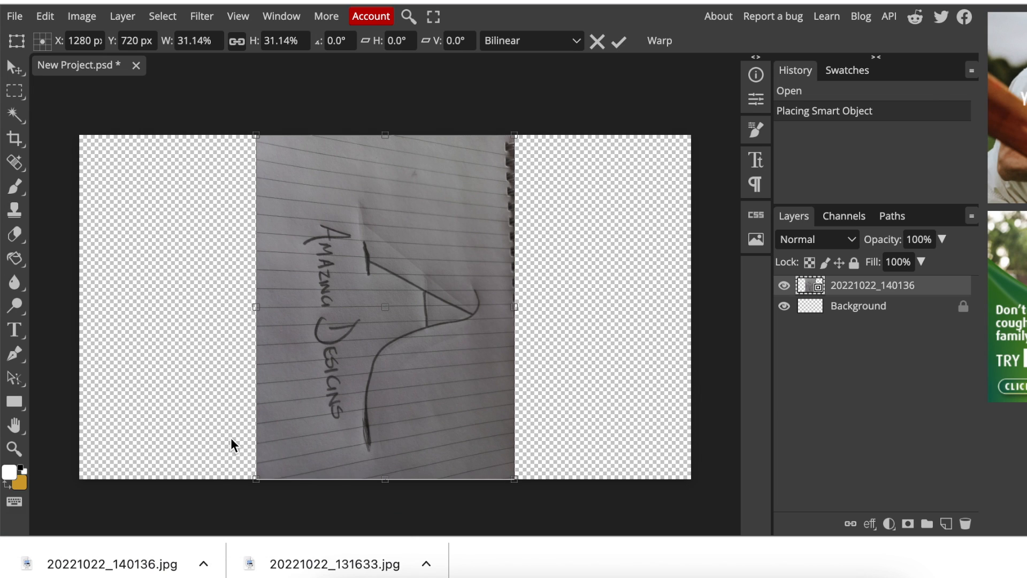
pyautogui.moveTo(220, 447)
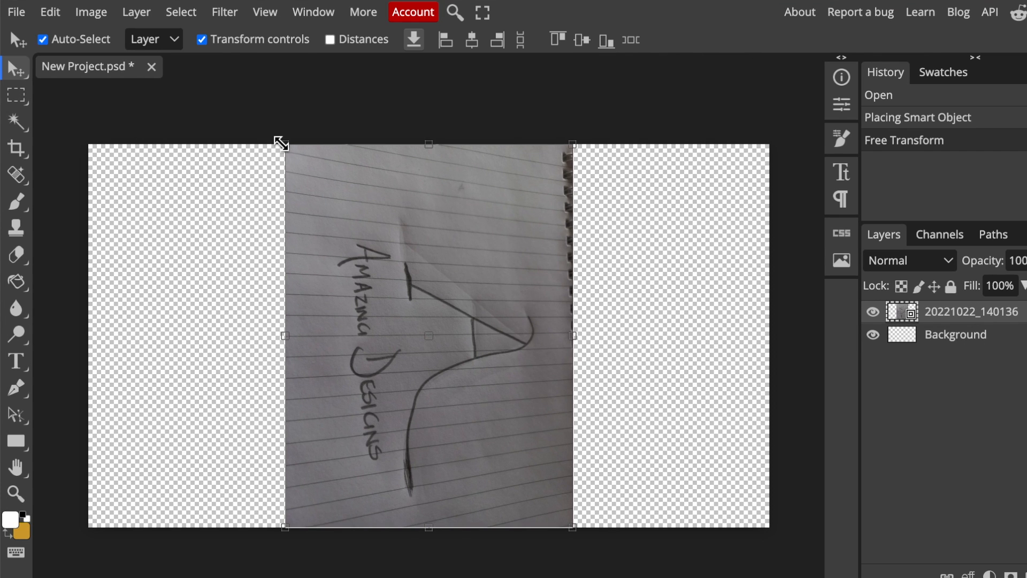
pyautogui.moveTo(289, 150)
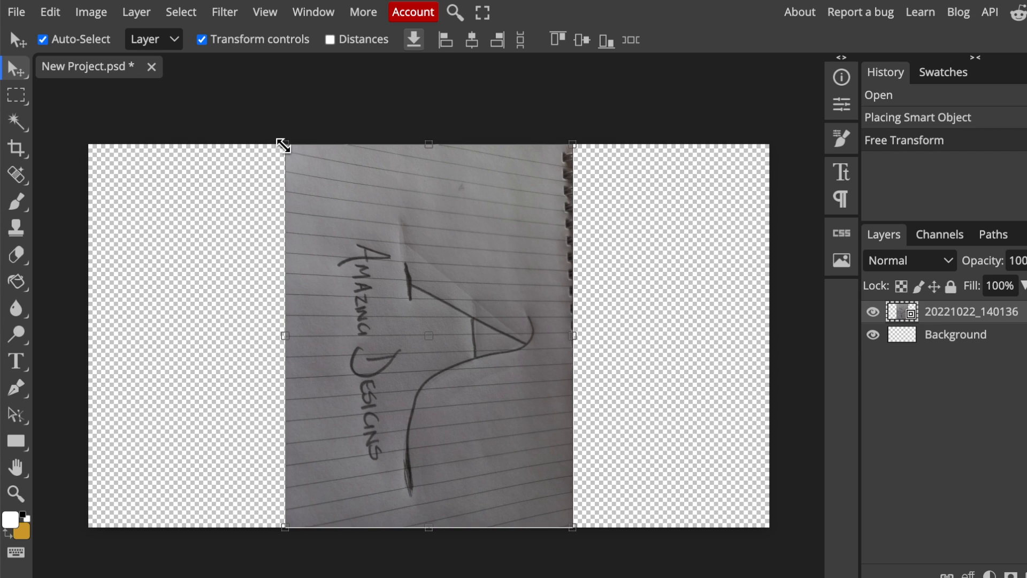
pyautogui.moveTo(310, 552)
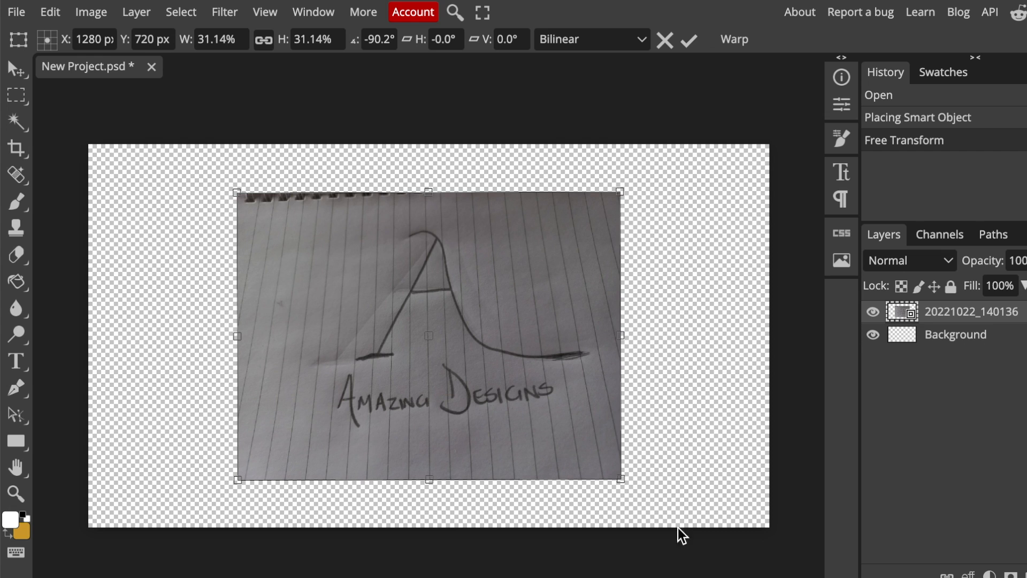
# Enlarge the sketch photo to fill the canvas height, nudge it right and commit the transform
pyautogui.moveTo(620, 480); pyautogui.dragTo(668, 514)
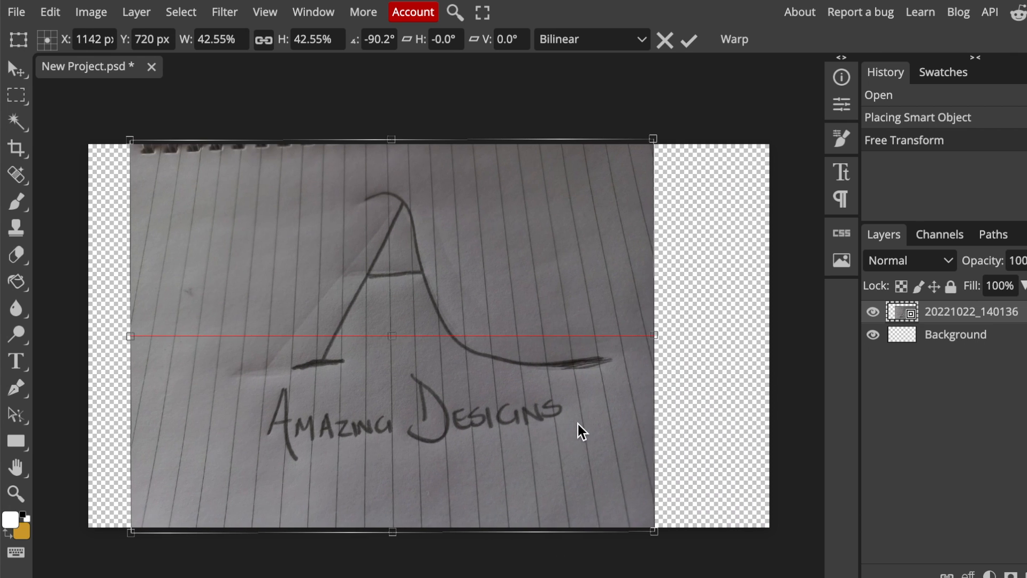
pyautogui.moveTo(393, 335); pyautogui.dragTo(404, 335)
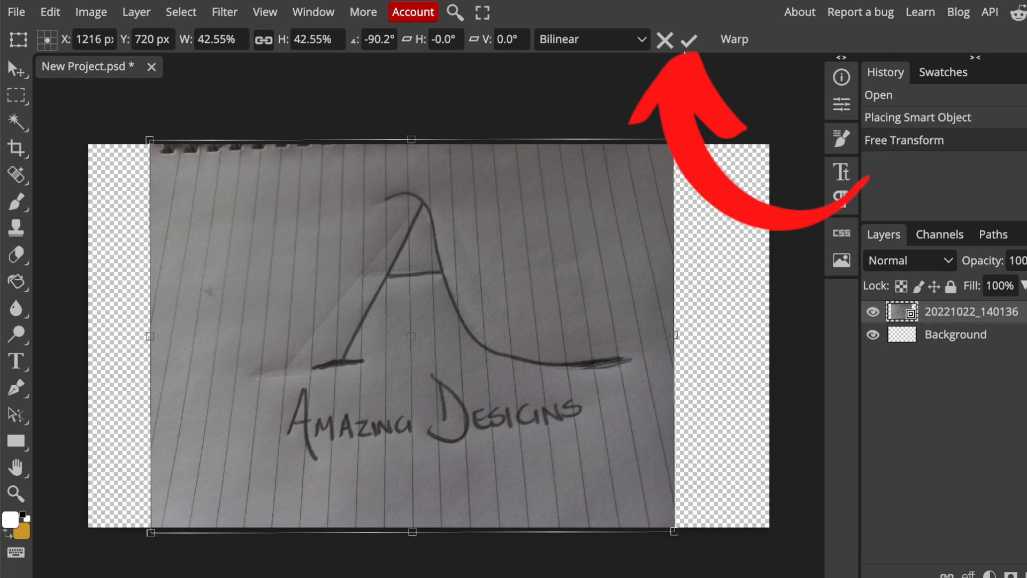
pyautogui.click(693, 38)
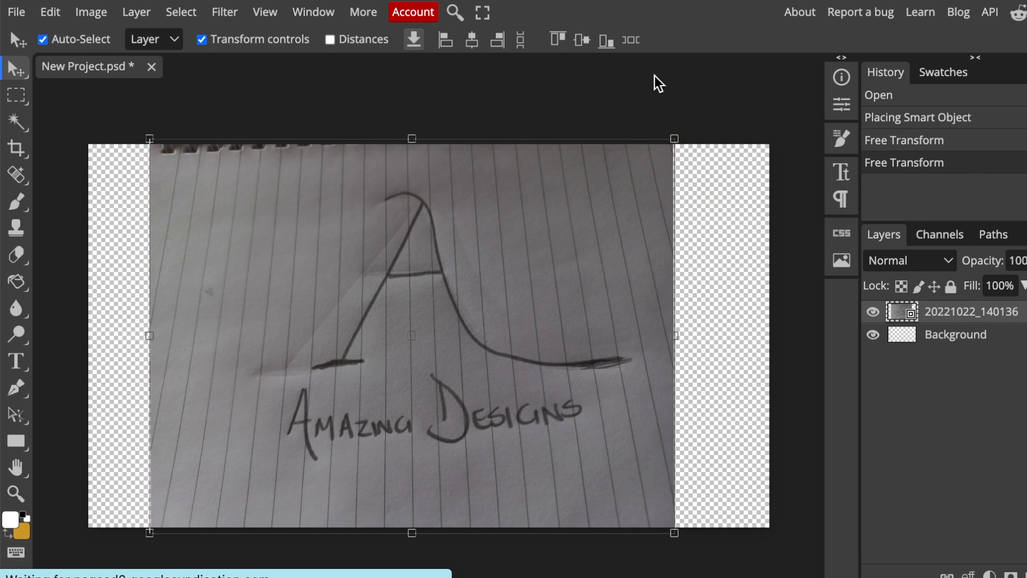
pyautogui.moveTo(207, 79)
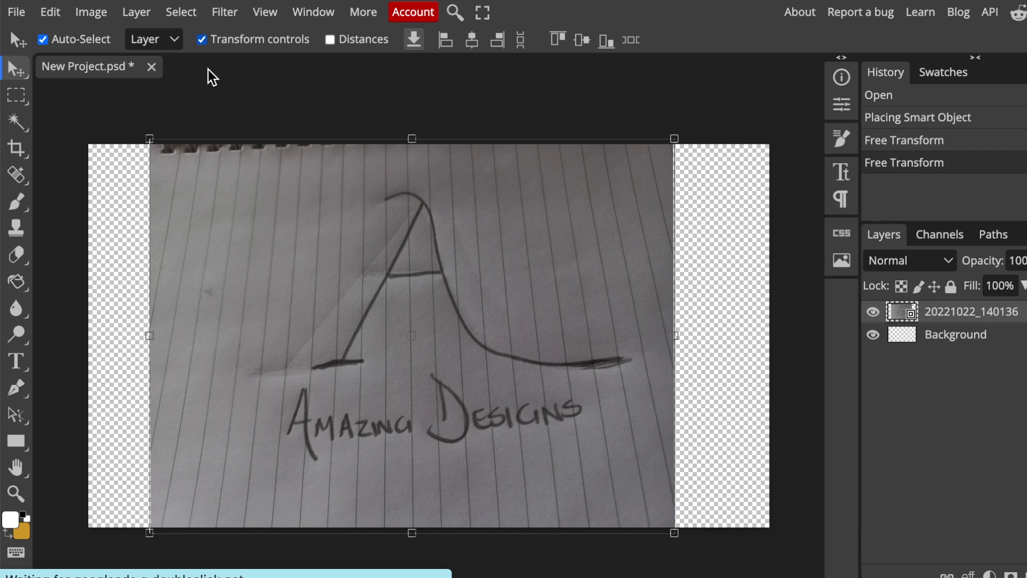
# Lower the sketch photo layer's opacity to about 53%
pyautogui.click(199, 38)
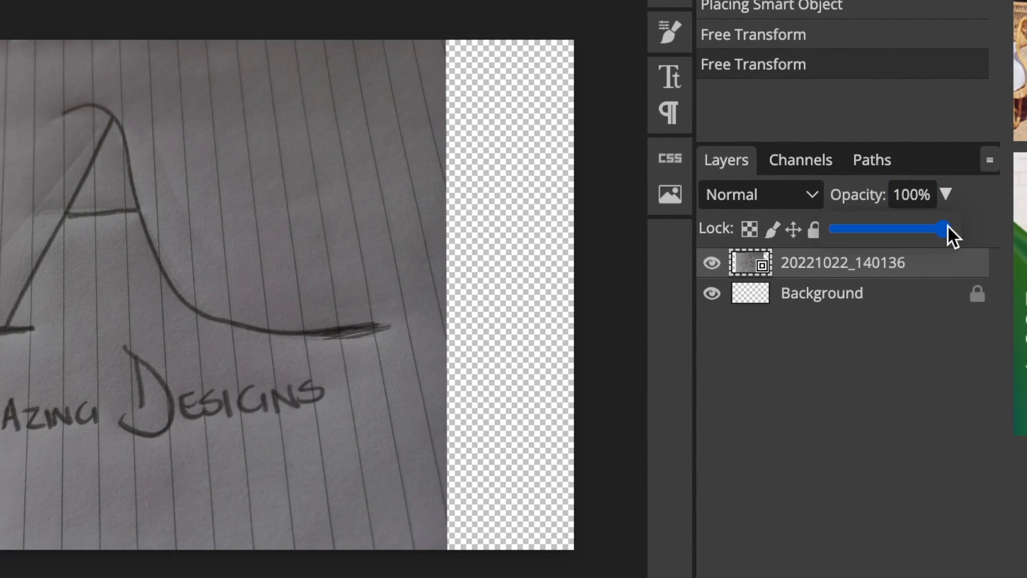
pyautogui.moveTo(948, 229); pyautogui.dragTo(885, 229)
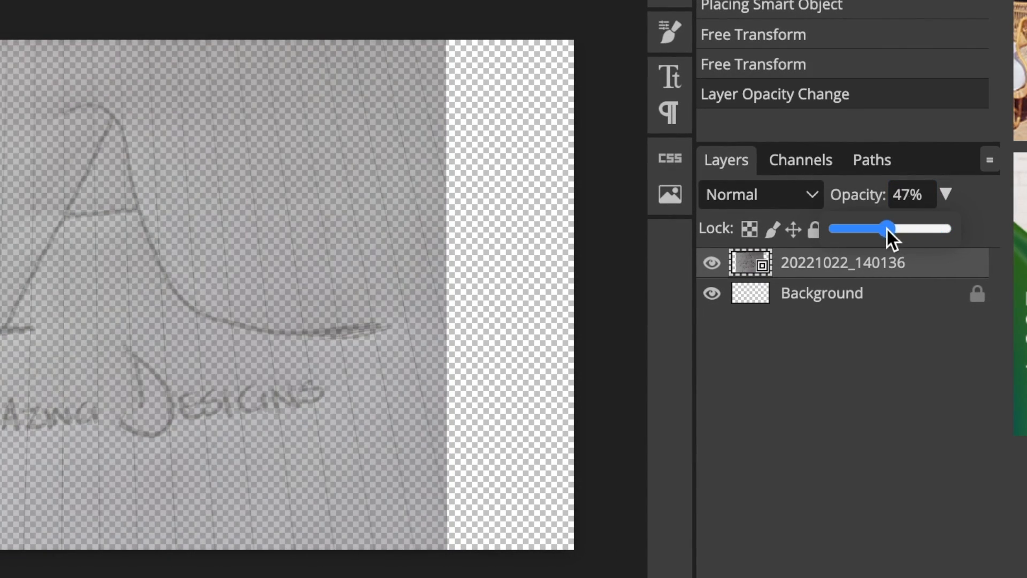
pyautogui.moveTo(881, 228); pyautogui.dragTo(891, 228)
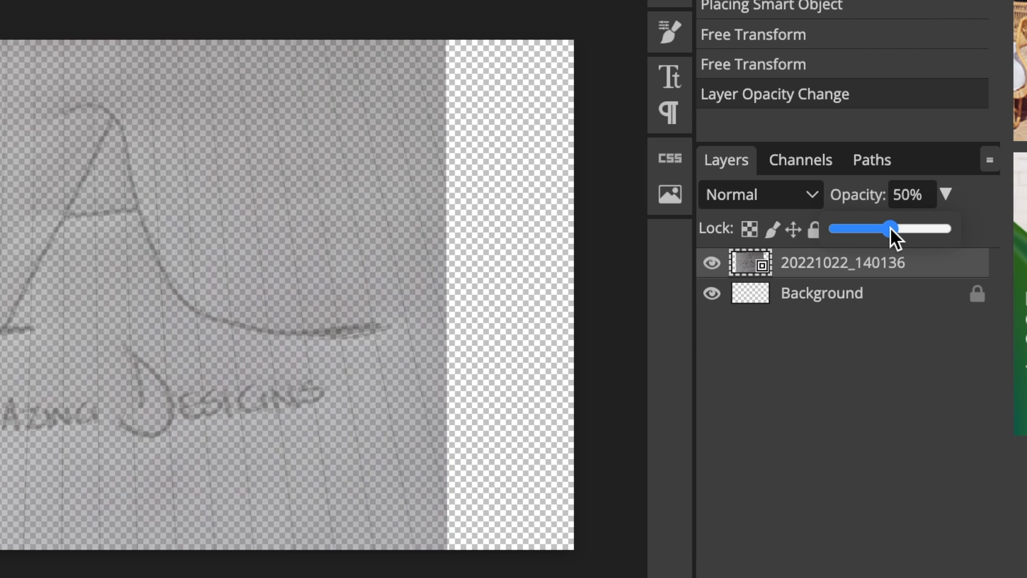
pyautogui.moveTo(888, 229); pyautogui.dragTo(885, 230)
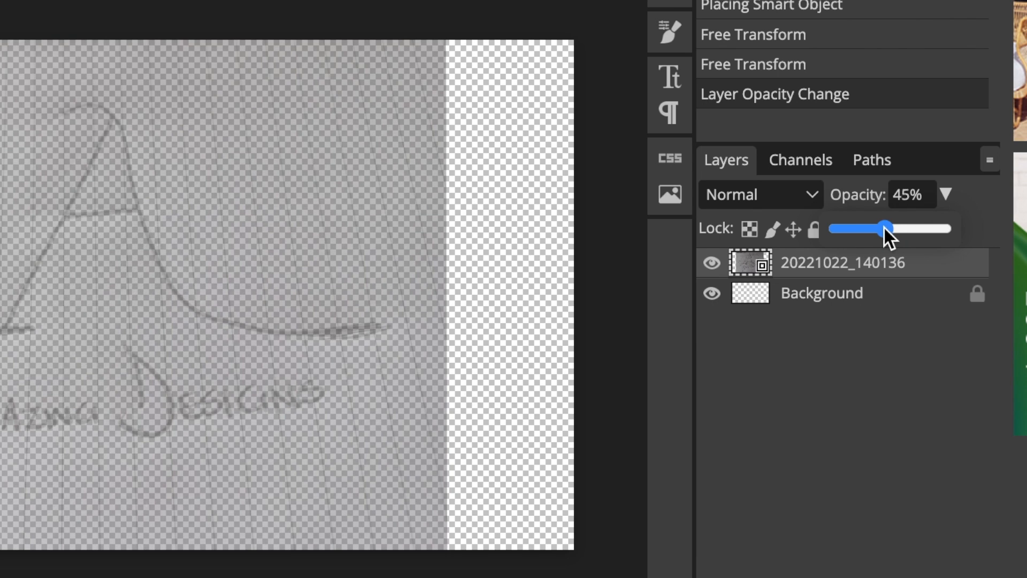
pyautogui.moveTo(884, 229); pyautogui.dragTo(901, 229)
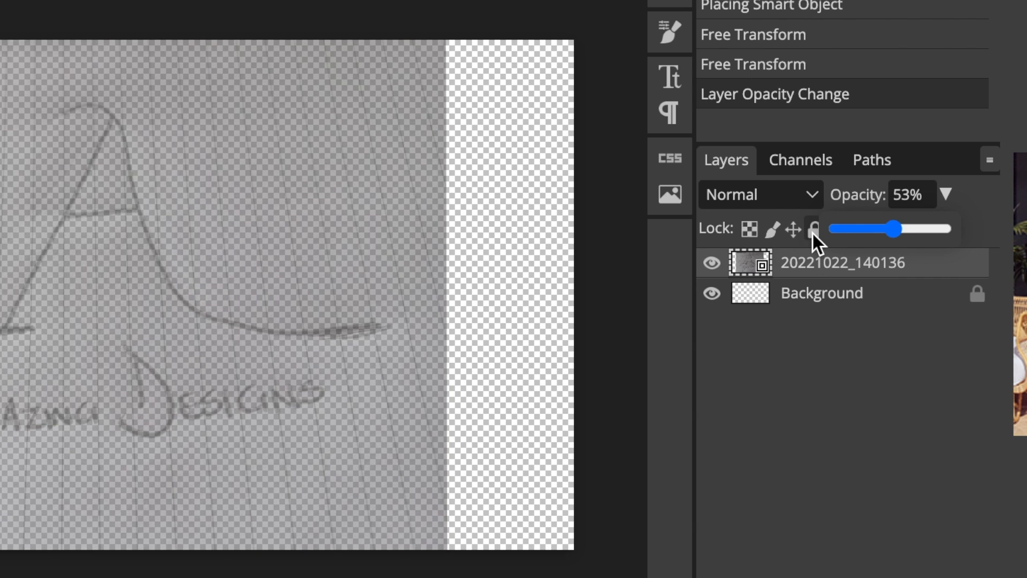
# Fully lock the sketch photo layer so it can be traced over
pyautogui.click(815, 228)
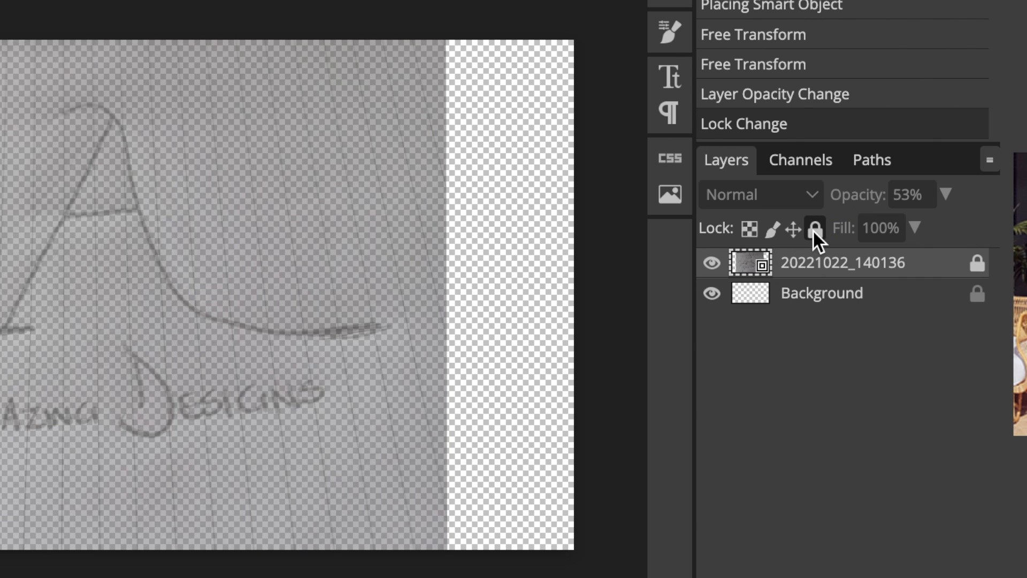
pyautogui.click(816, 228)
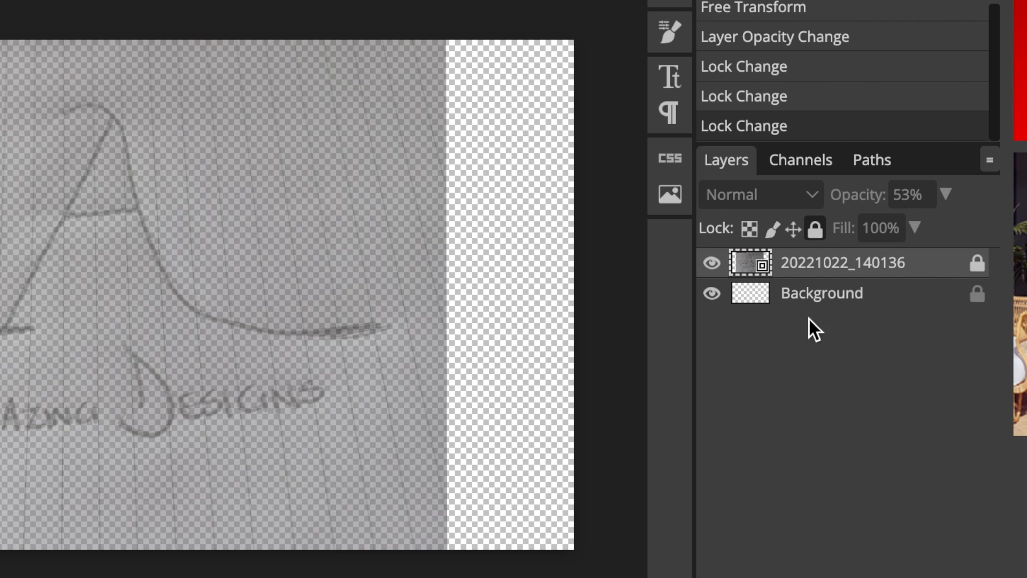
pyautogui.moveTo(729, 381)
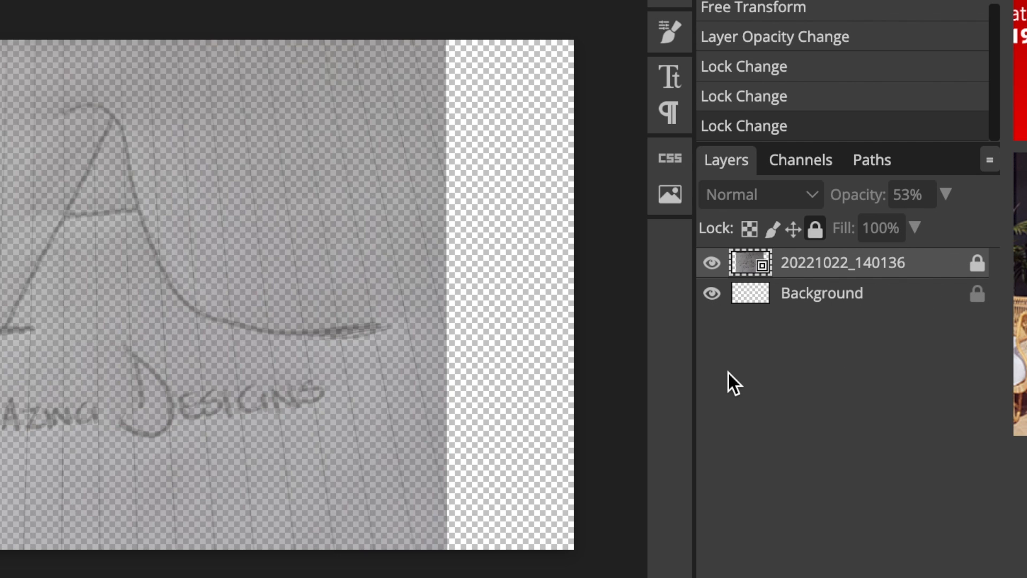
pyautogui.moveTo(179, 277)
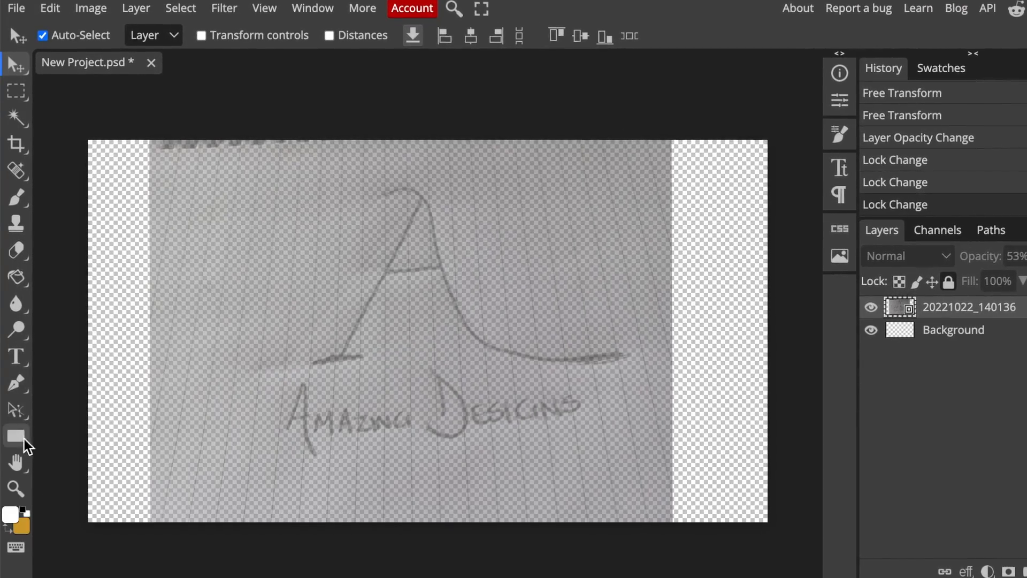
# Switch to the Pen tool in Shape mode with no fill and a black 20 px stroke
pyautogui.click(16, 380)
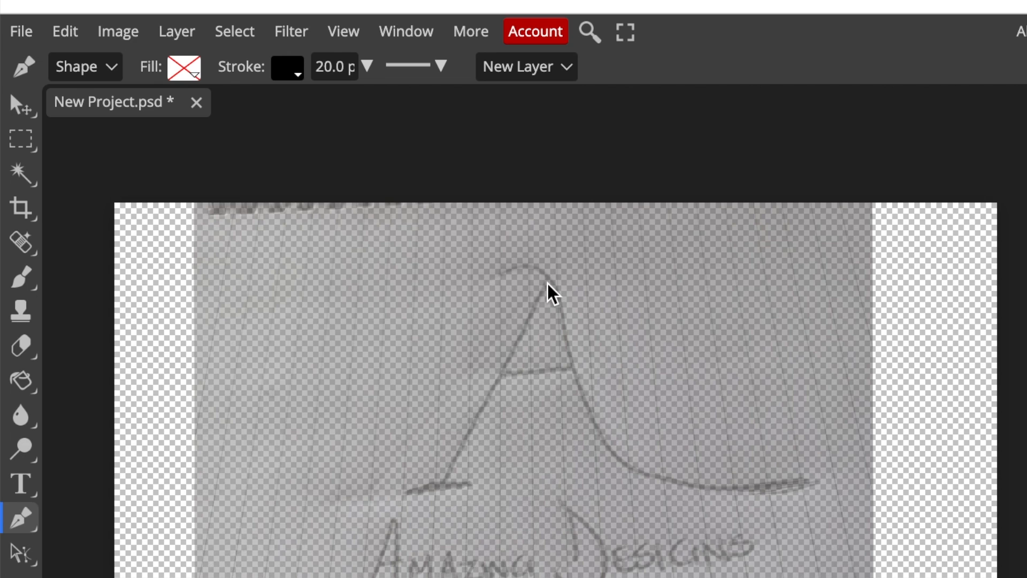
pyautogui.moveTo(533, 349)
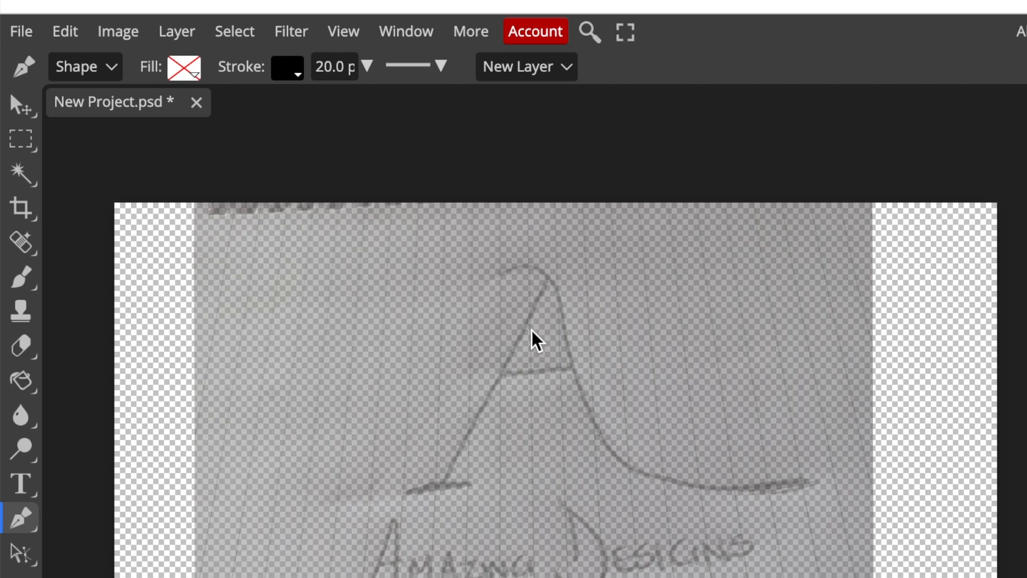
pyautogui.moveTo(509, 384)
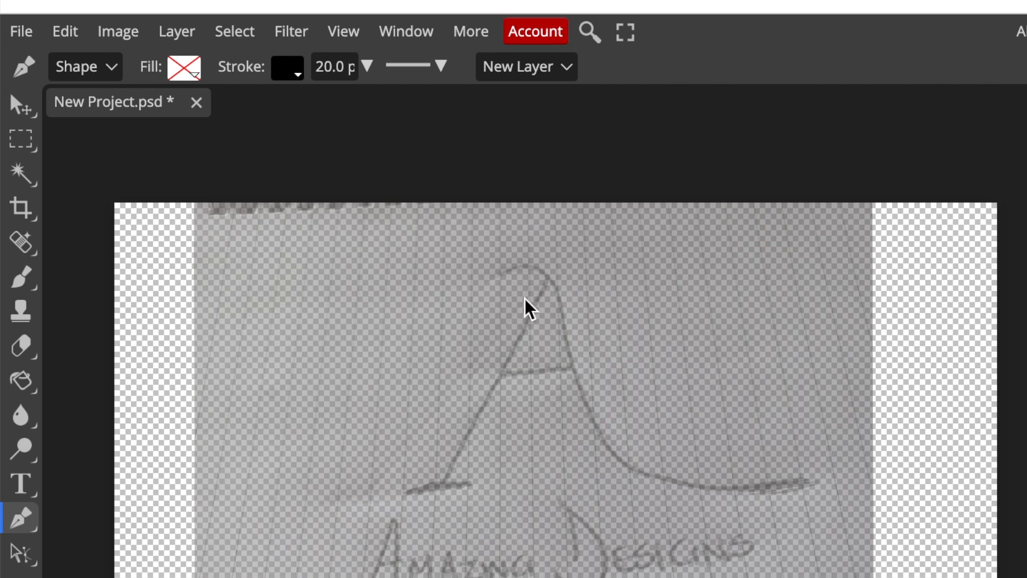
pyautogui.moveTo(546, 338)
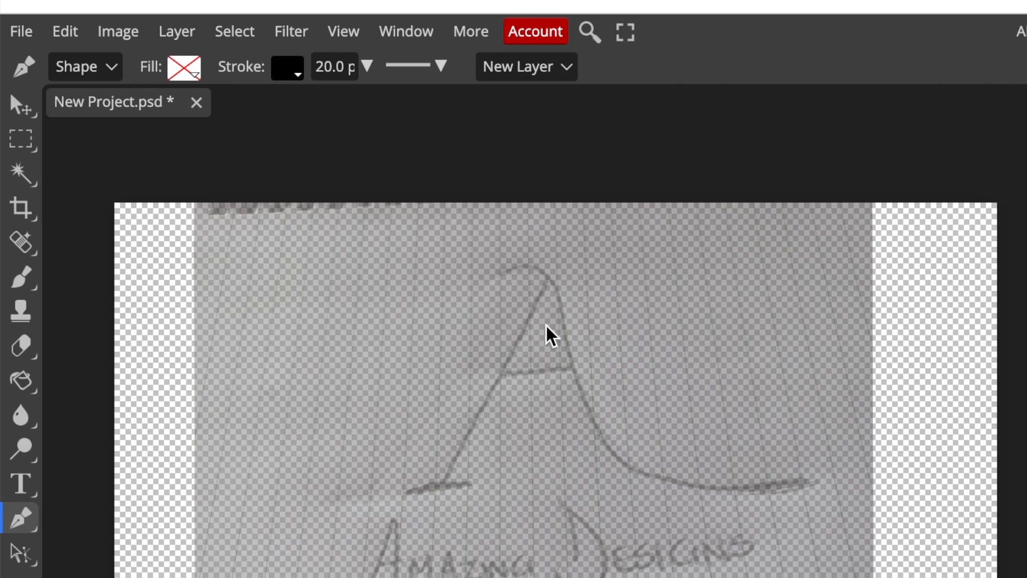
pyautogui.moveTo(555, 315)
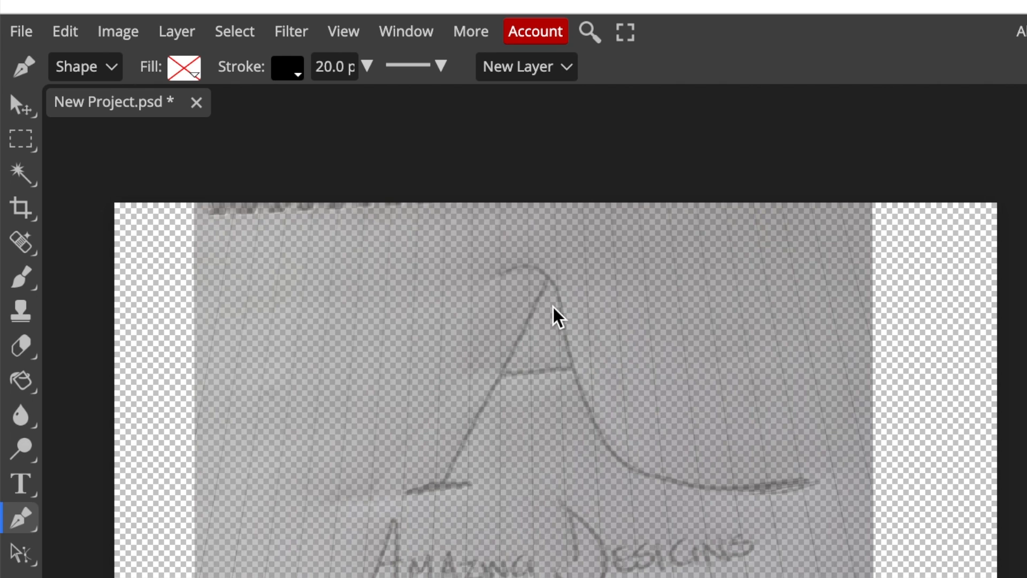
pyautogui.moveTo(638, 340)
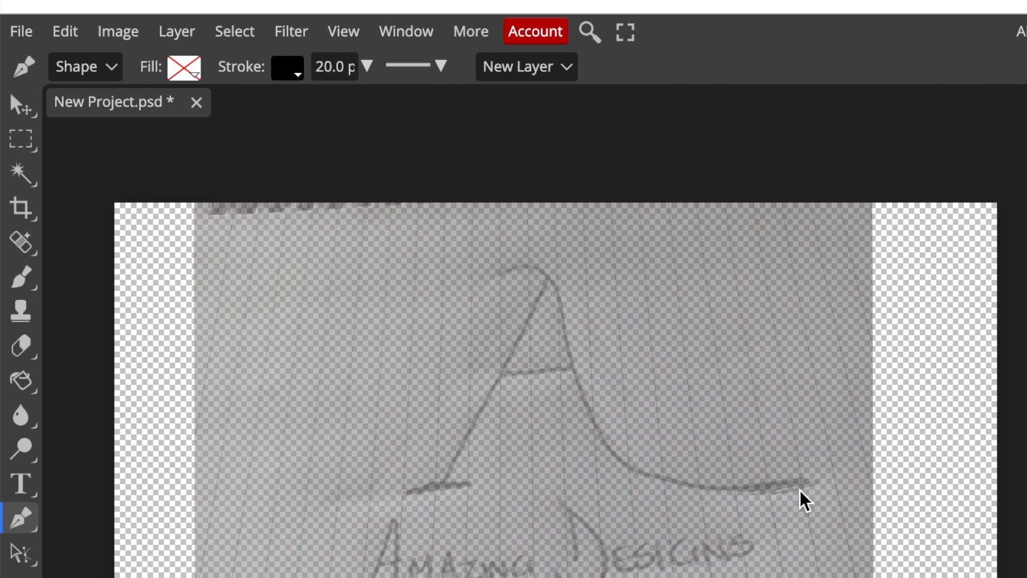
pyautogui.moveTo(495, 382)
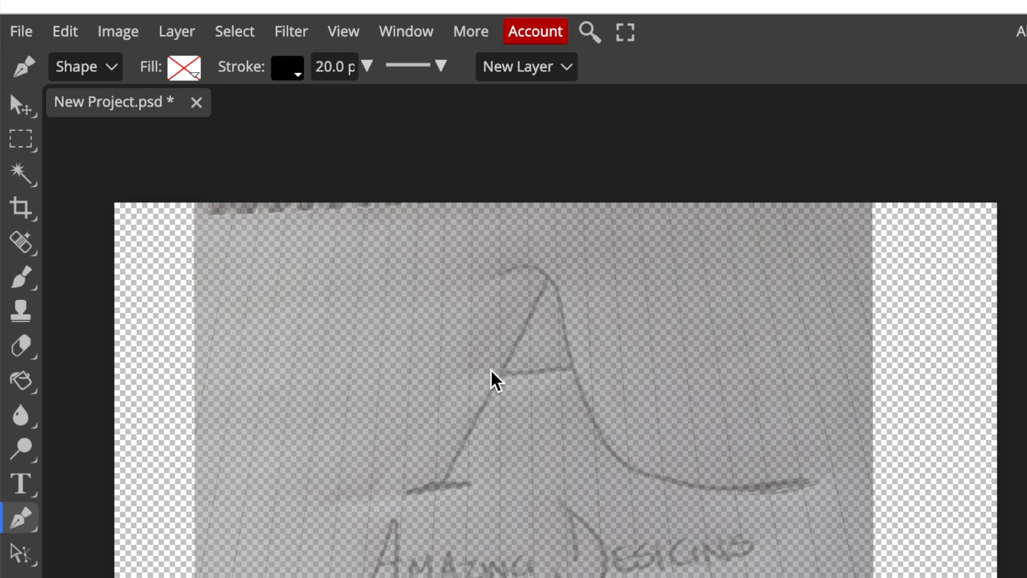
pyautogui.moveTo(453, 531)
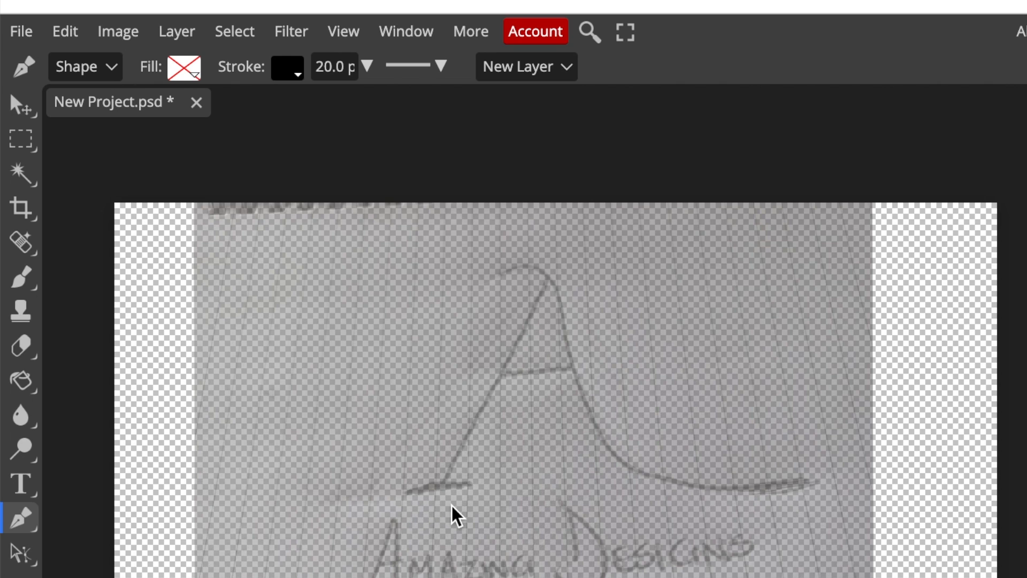
pyautogui.moveTo(548, 299)
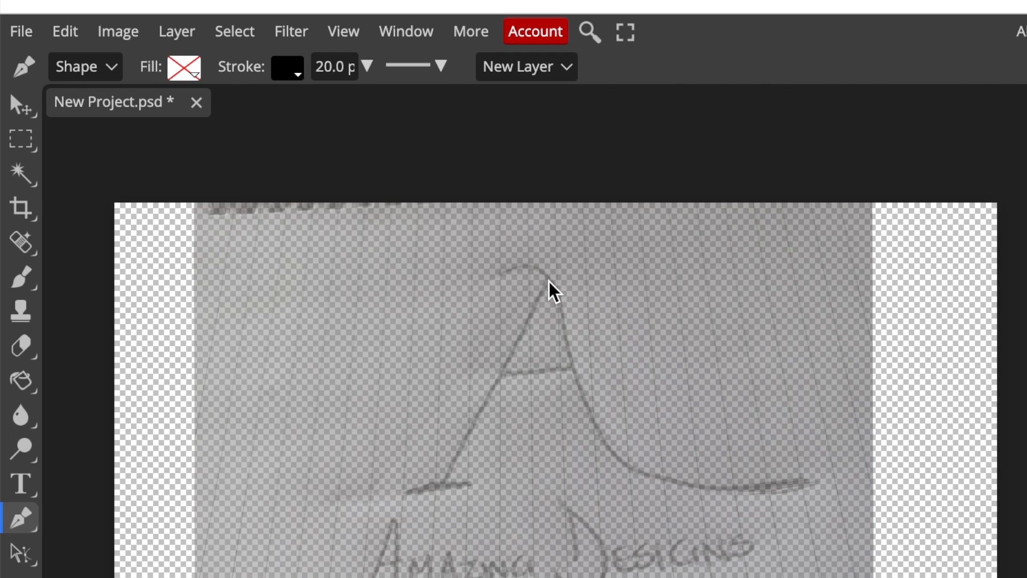
# Place the first anchor of the tracing path at the apex of the sketched A
pyautogui.click(544, 292)
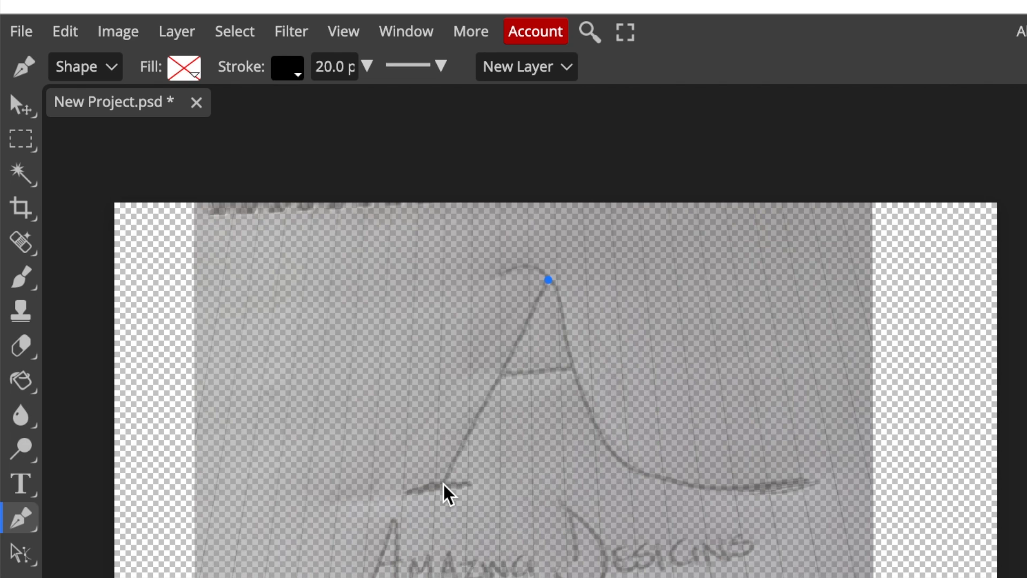
pyautogui.moveTo(525, 338)
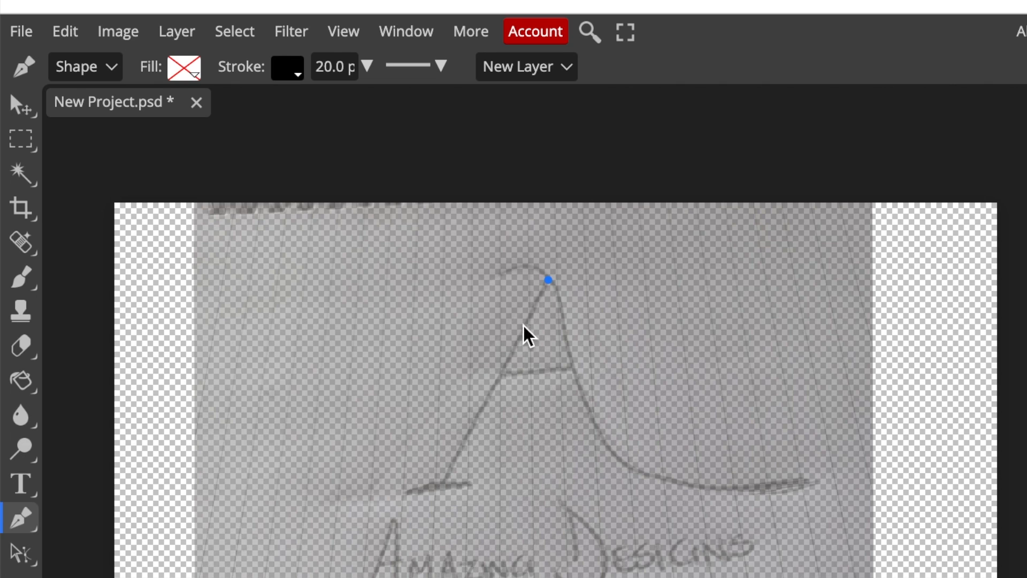
pyautogui.moveTo(439, 503)
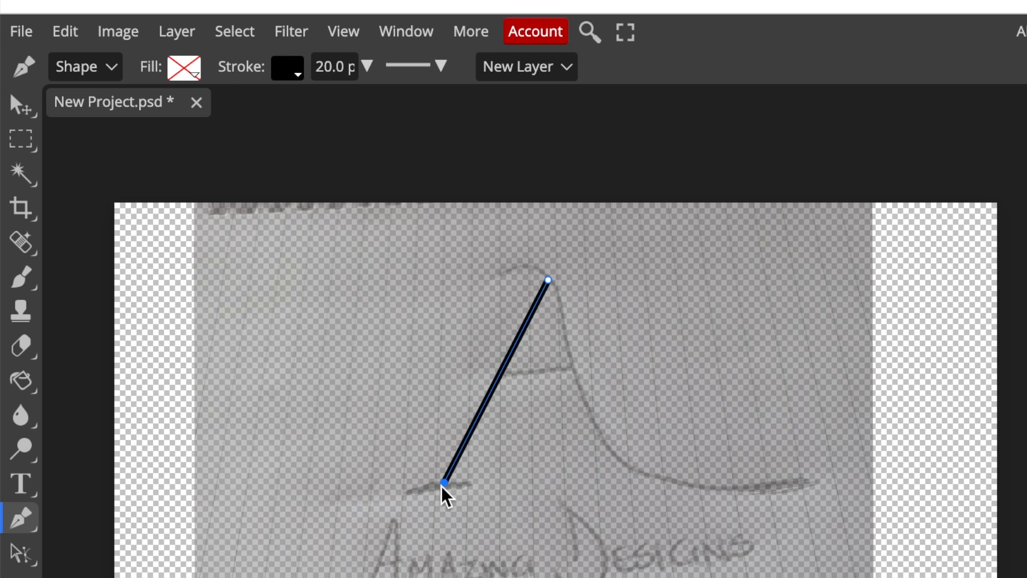
pyautogui.moveTo(452, 514)
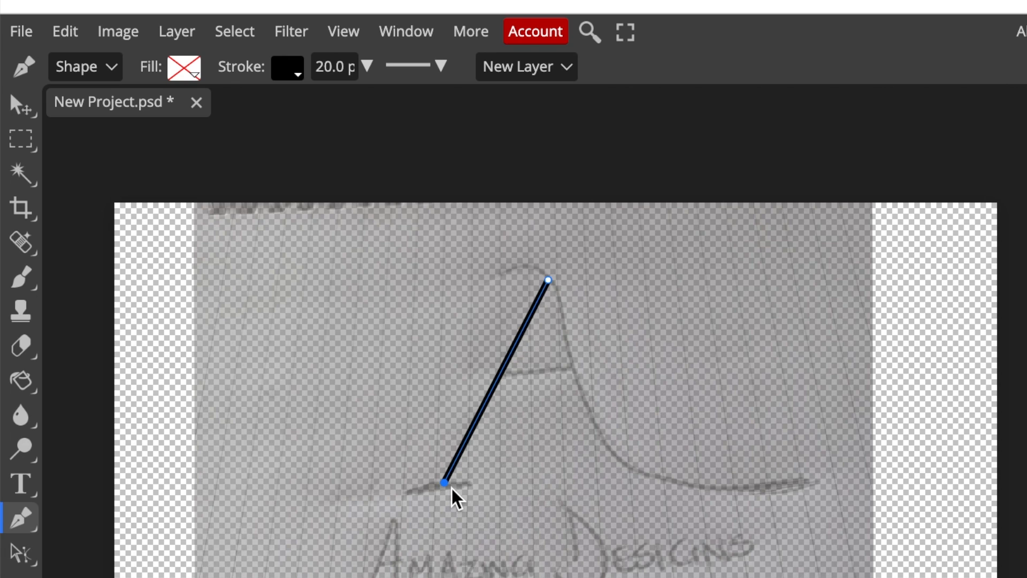
pyautogui.moveTo(488, 401)
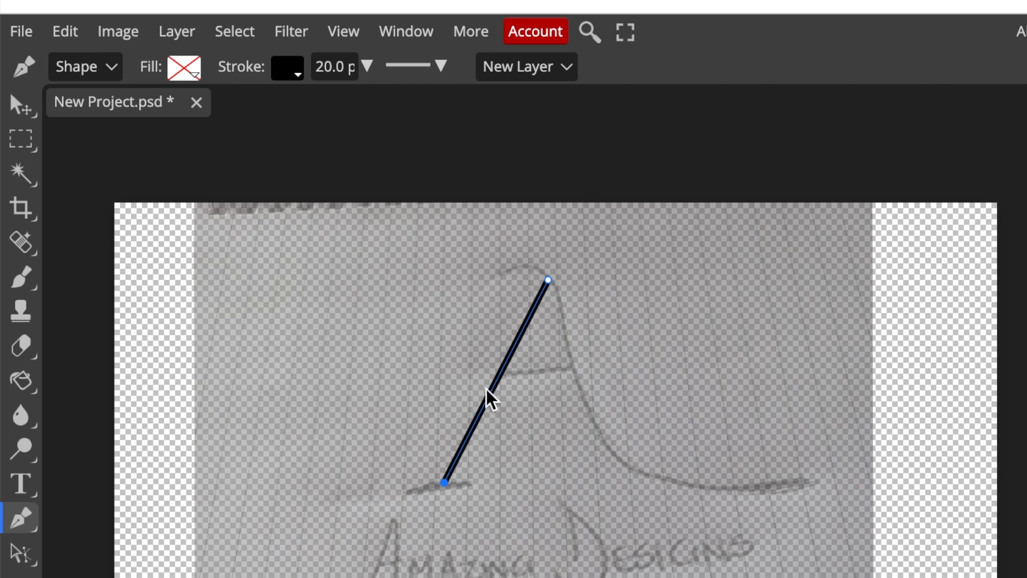
pyautogui.moveTo(558, 317)
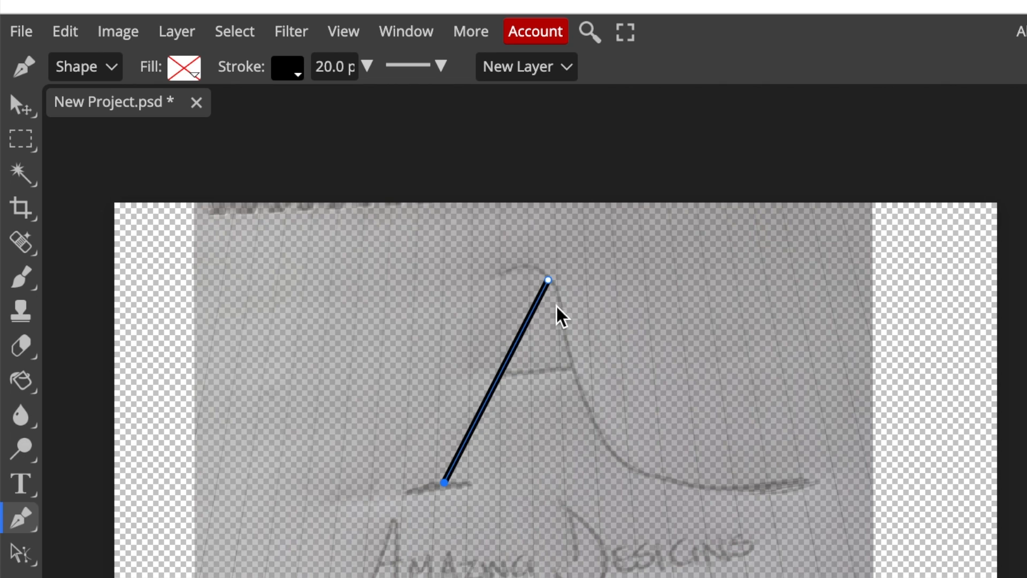
pyautogui.moveTo(322, 121)
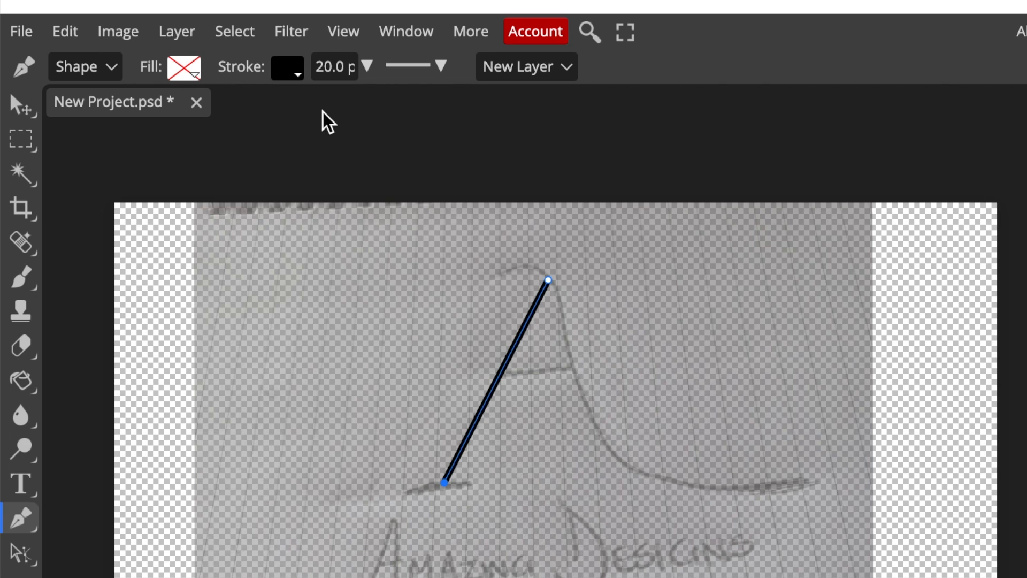
# Make the traced left-leg stroke gold and 30 px thick, then finish the left leg path
pyautogui.click(184, 66)
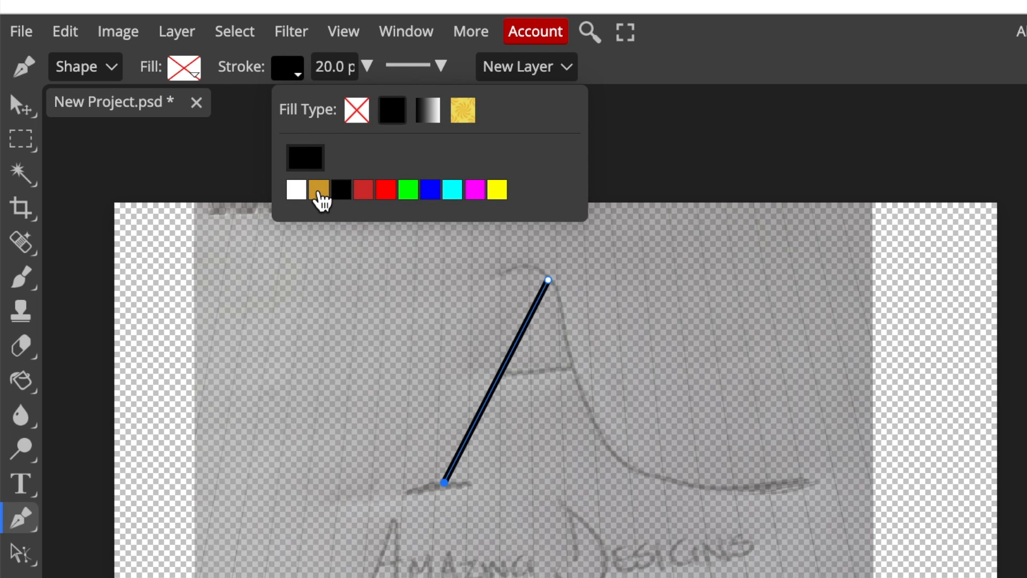
pyautogui.click(319, 188)
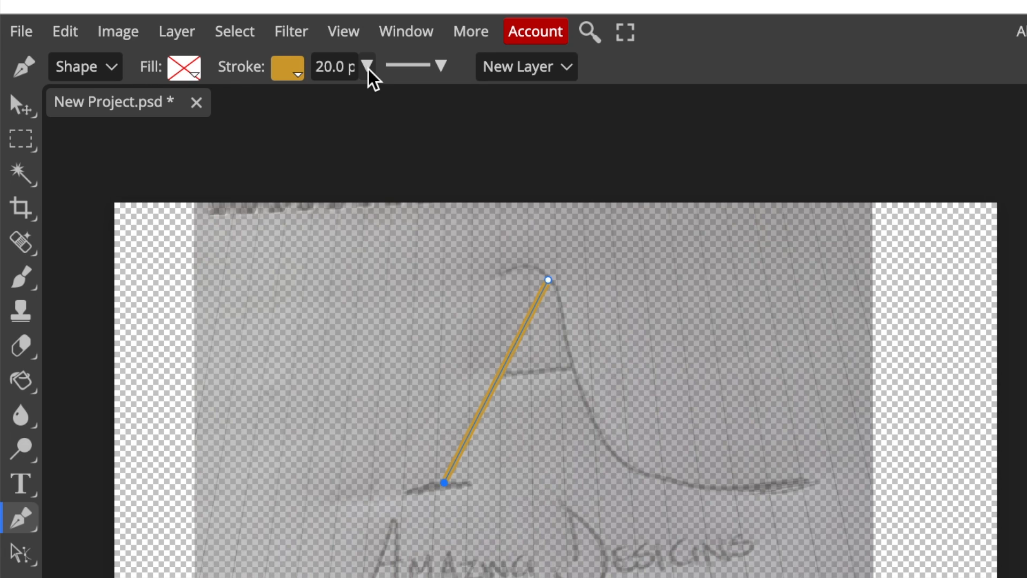
pyautogui.click(367, 66)
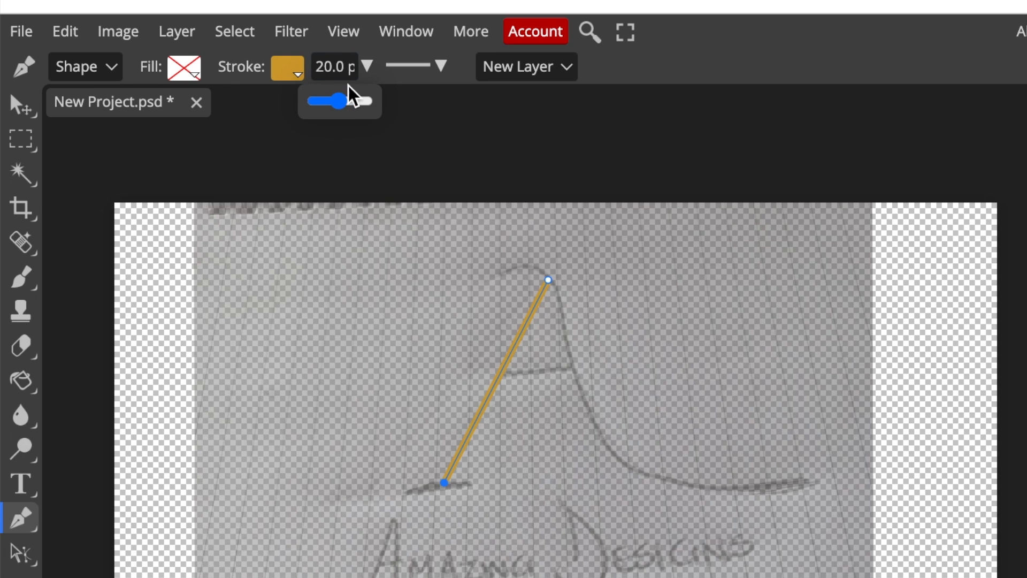
pyautogui.moveTo(340, 102); pyautogui.dragTo(345, 102)
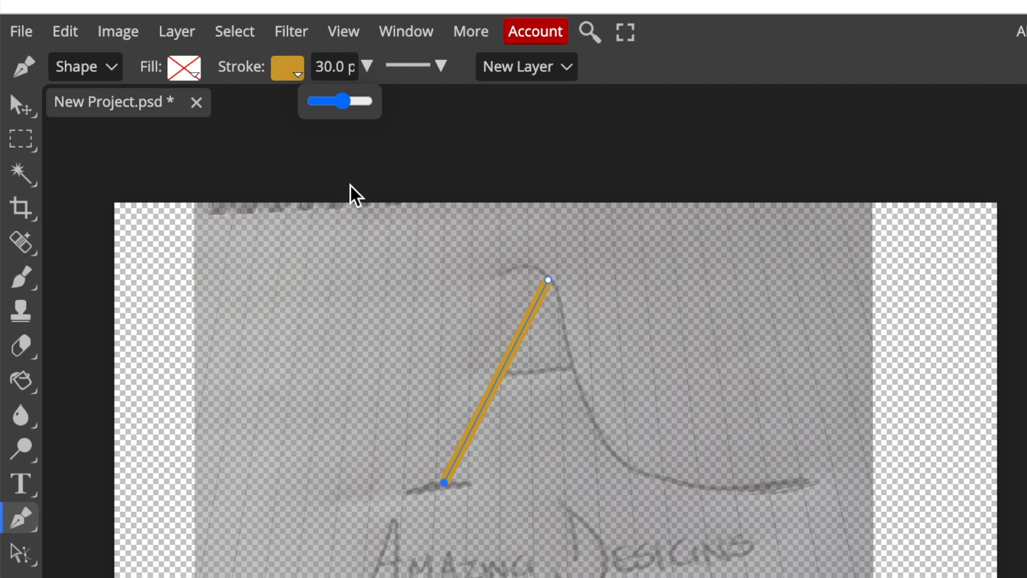
pyautogui.moveTo(417, 396)
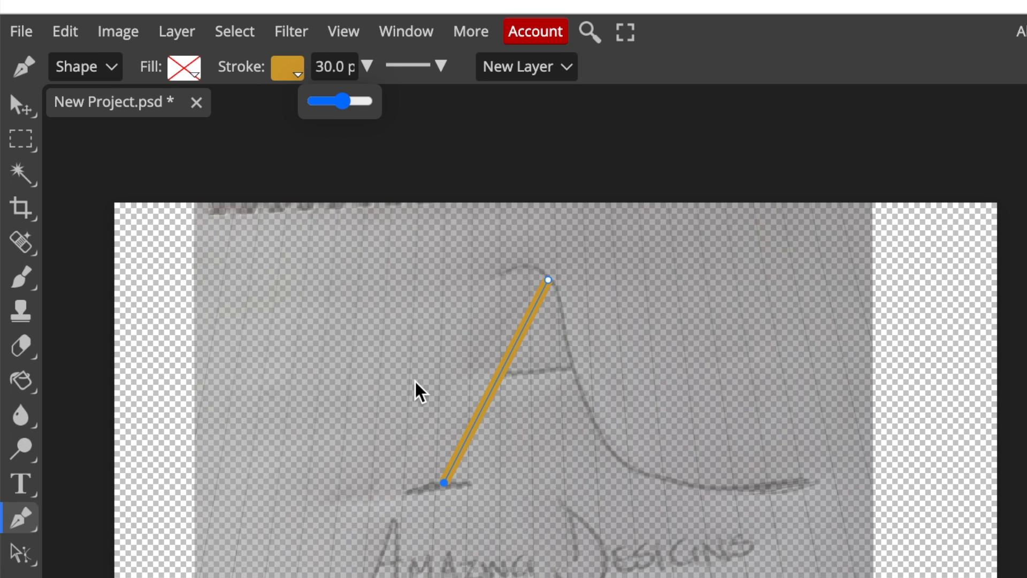
pyautogui.click(19, 109)
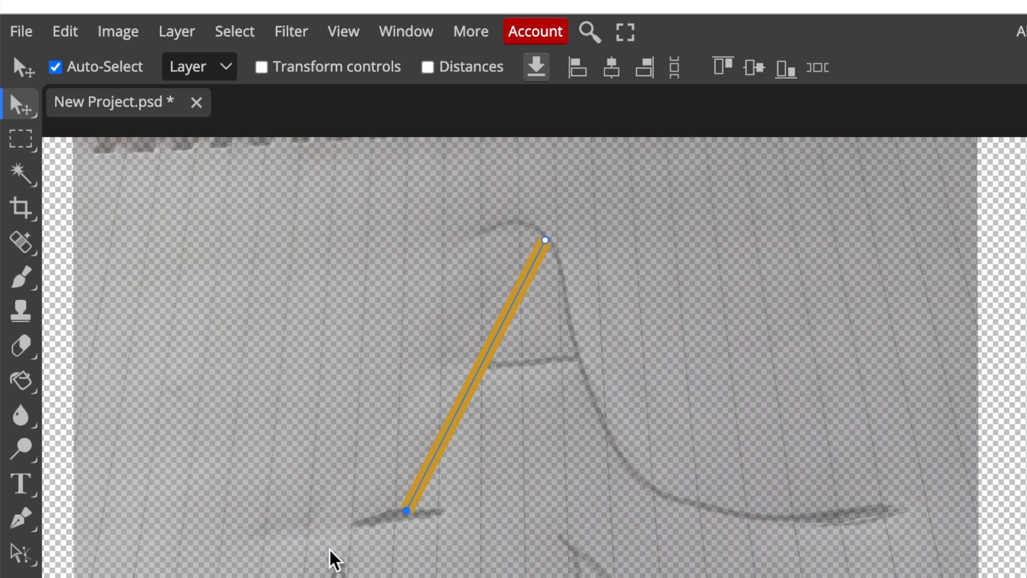
pyautogui.moveTo(405, 535)
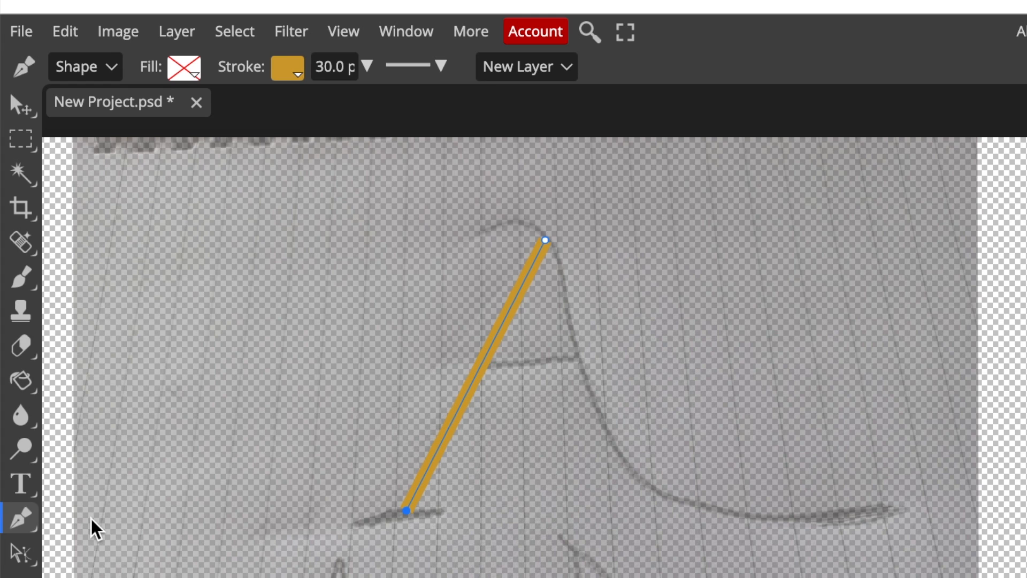
pyautogui.moveTo(406, 530)
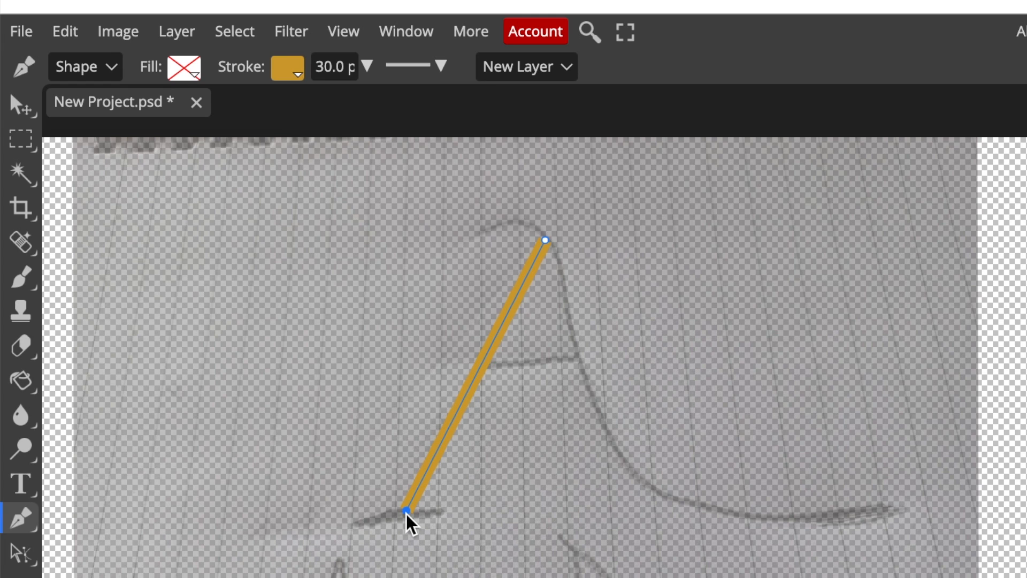
pyautogui.moveTo(355, 542)
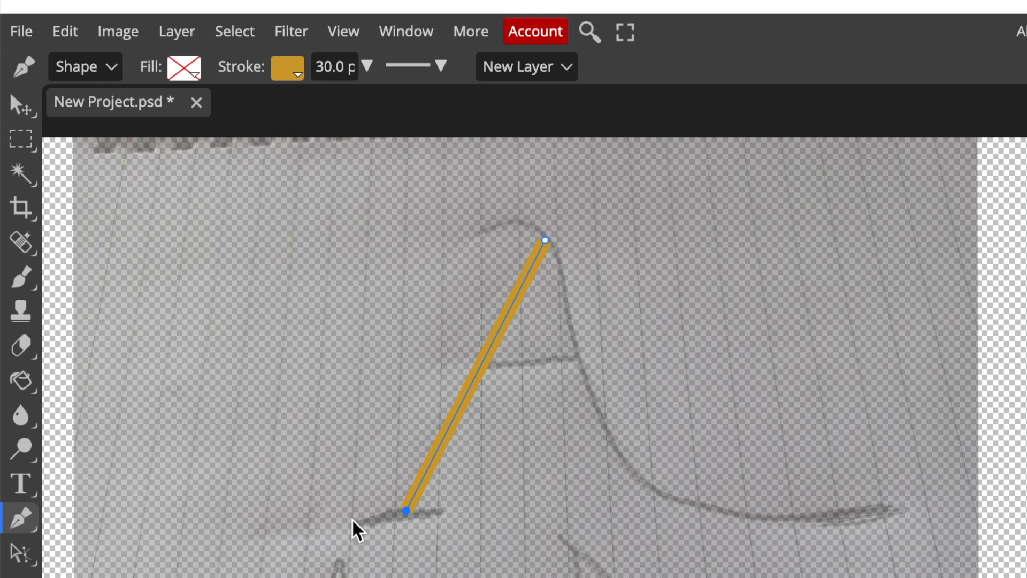
pyautogui.moveTo(368, 544)
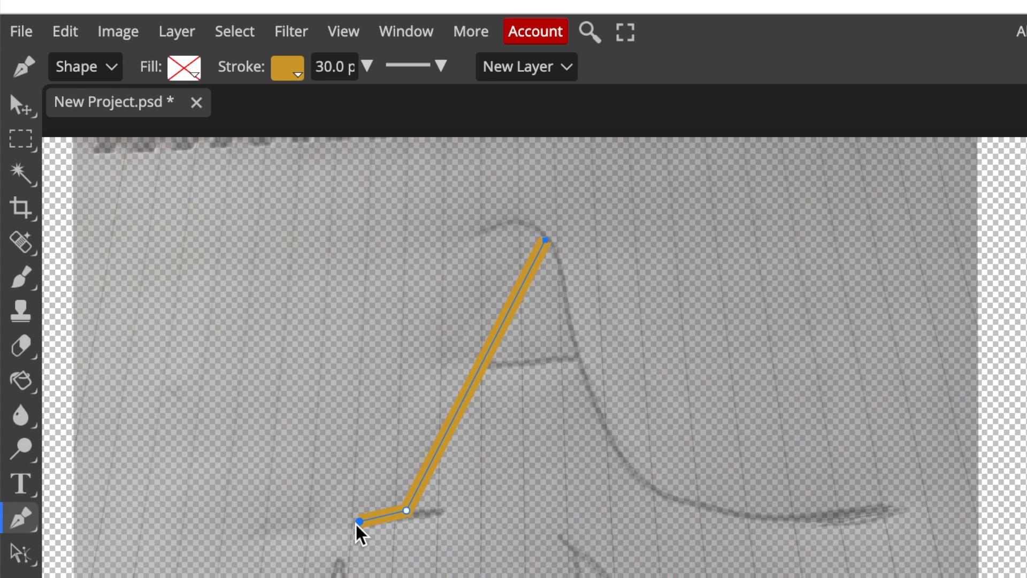
pyautogui.moveTo(445, 545)
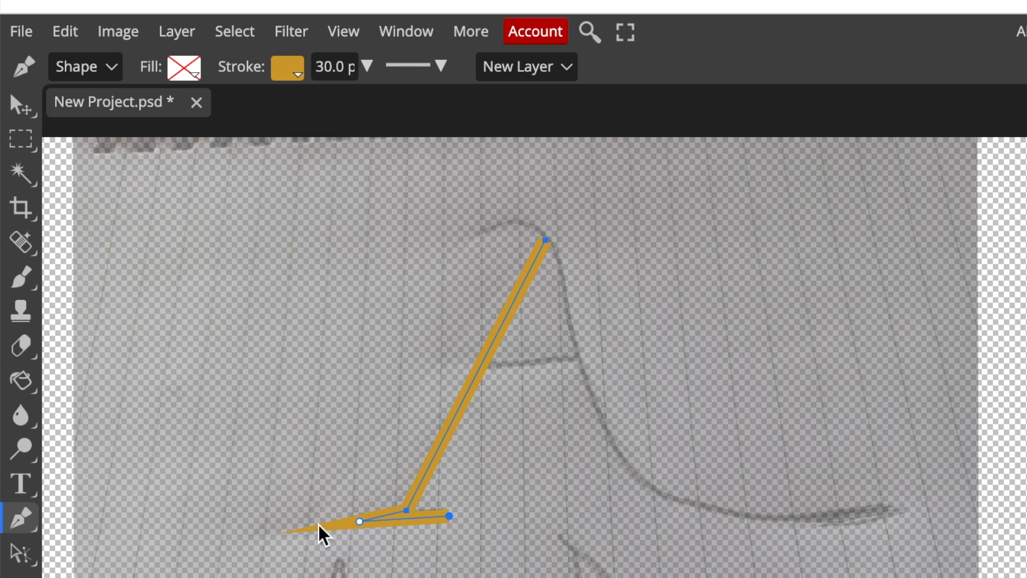
pyautogui.moveTo(307, 546)
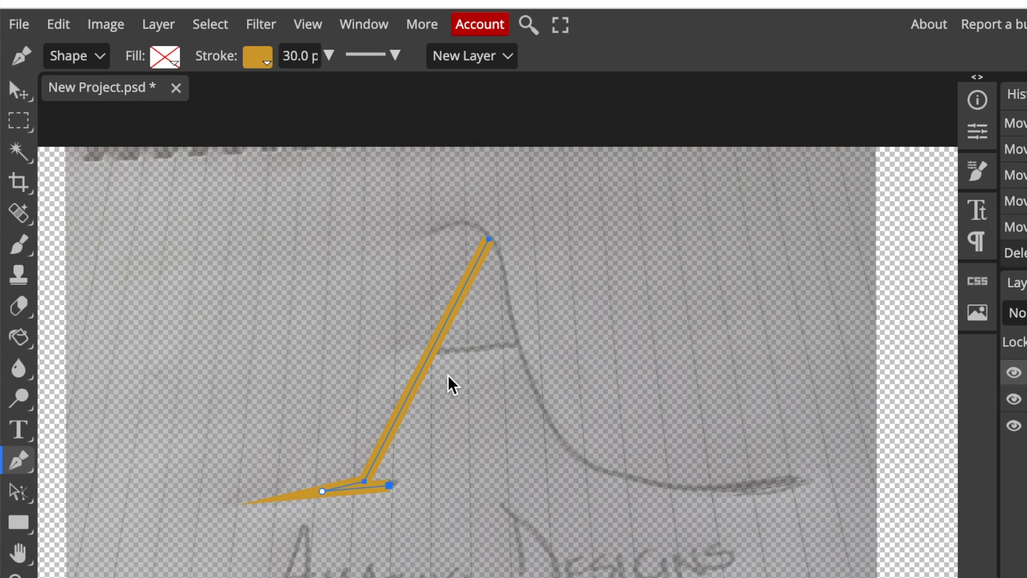
pyautogui.moveTo(432, 360)
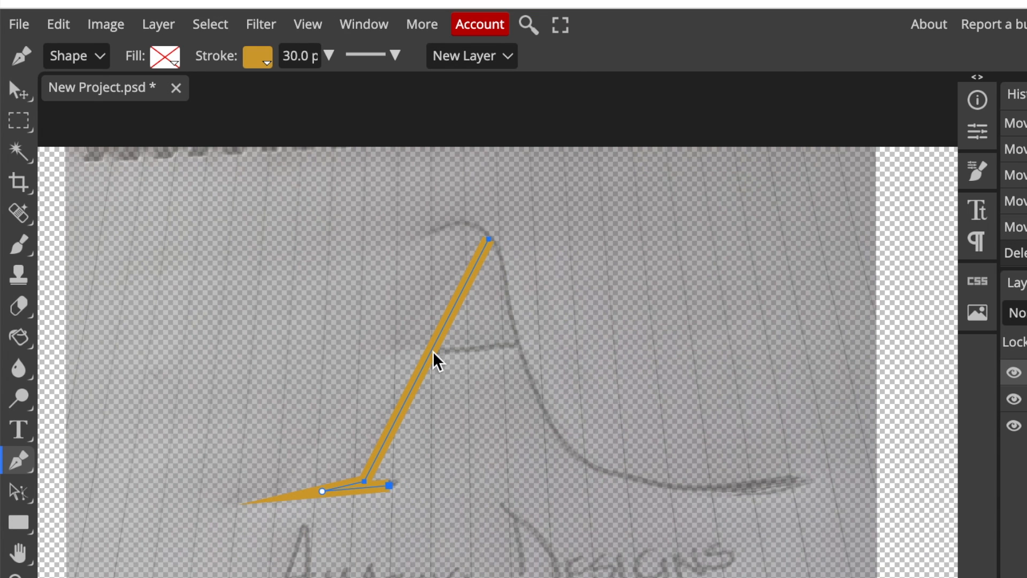
pyautogui.moveTo(520, 356)
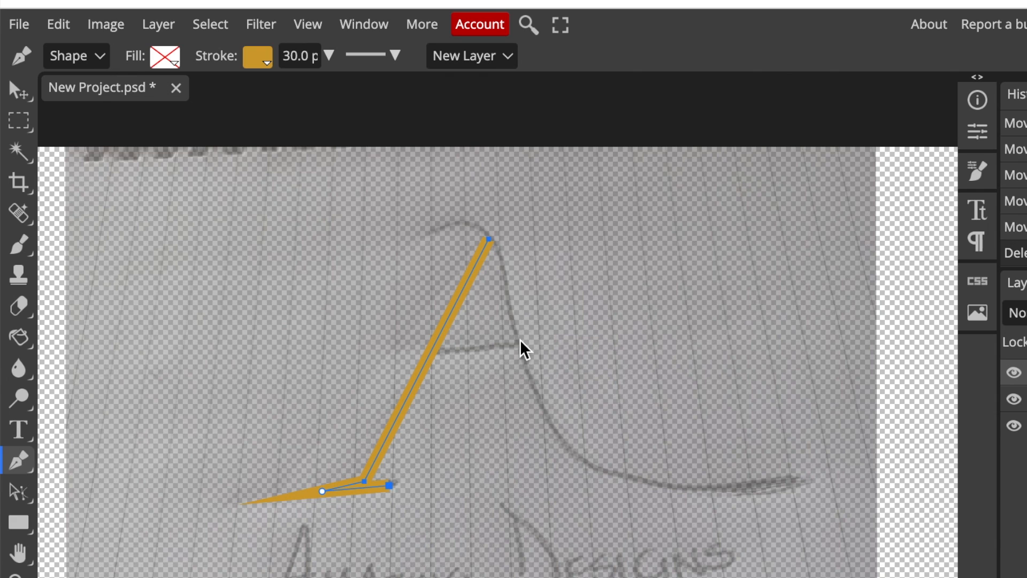
pyautogui.moveTo(459, 311)
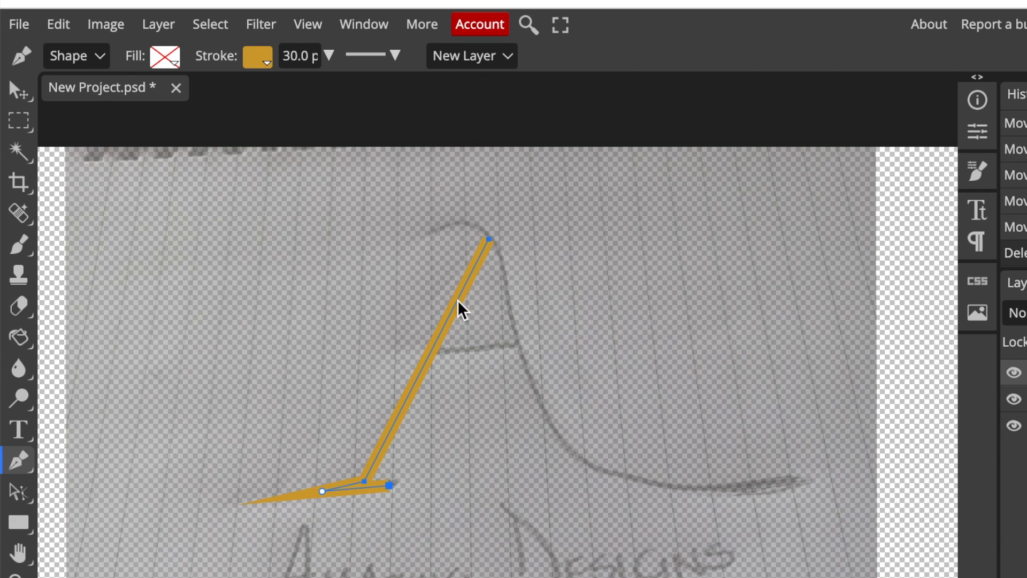
pyautogui.moveTo(477, 329)
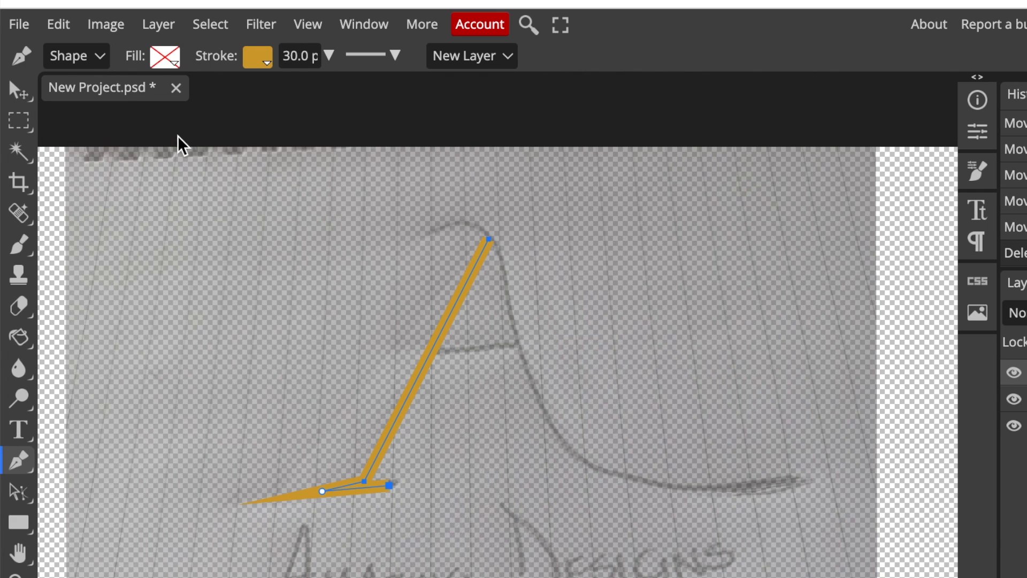
pyautogui.click(19, 95)
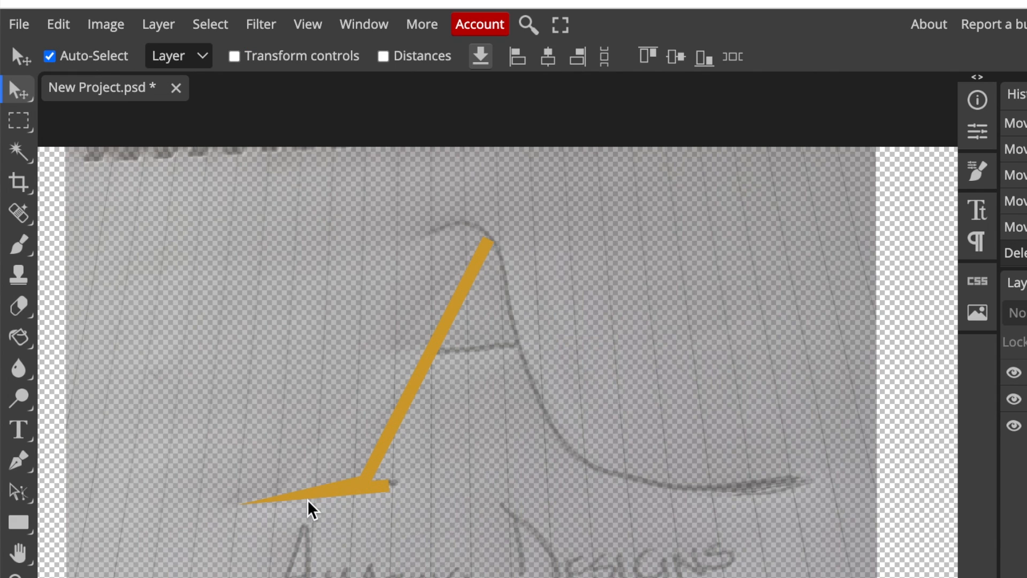
pyautogui.moveTo(154, 231)
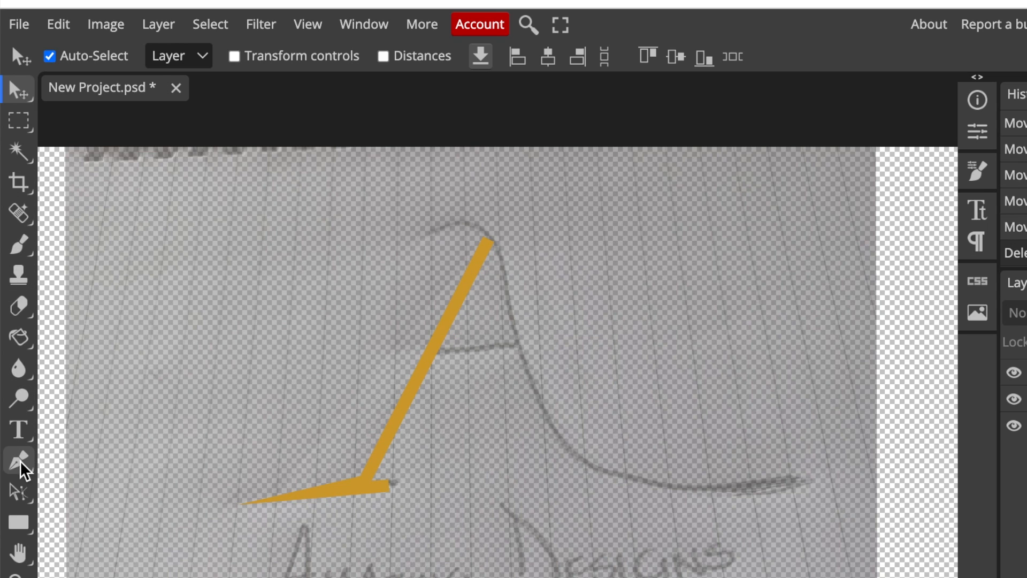
# Trace the gold crossbar rightward from the A's left leg with the pen
pyautogui.click(15, 463)
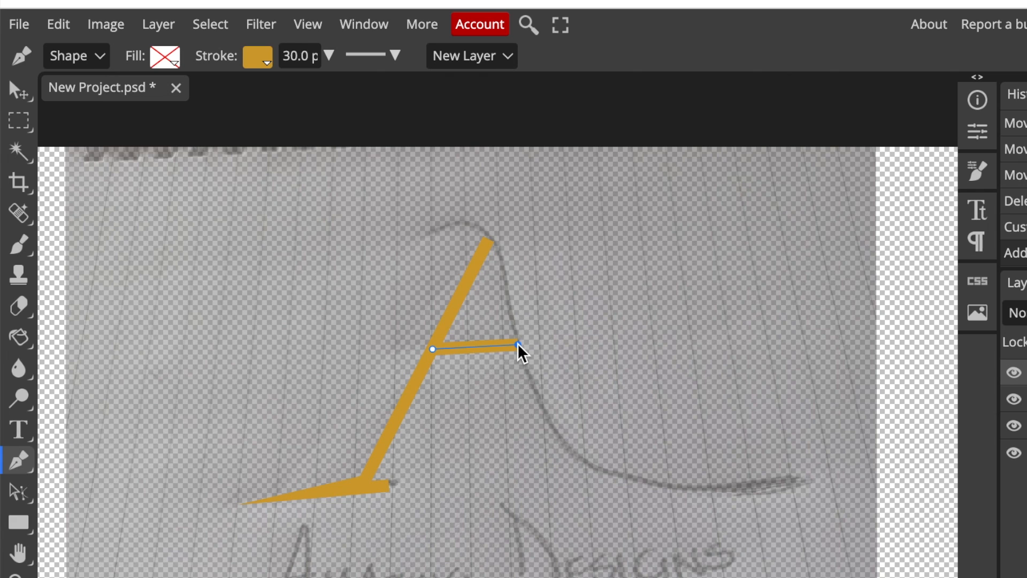
pyautogui.click(18, 93)
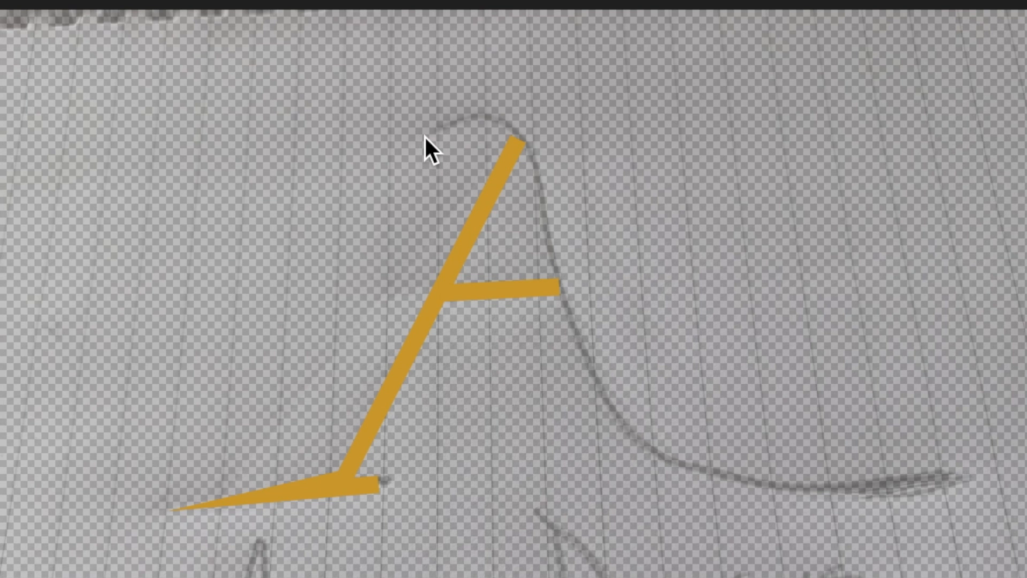
pyautogui.moveTo(479, 141)
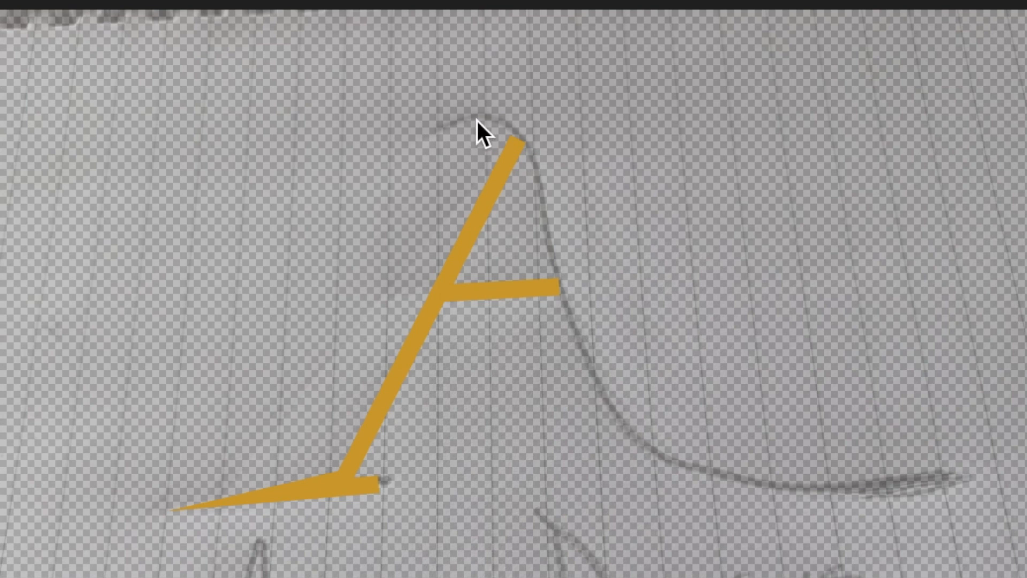
pyautogui.moveTo(514, 137)
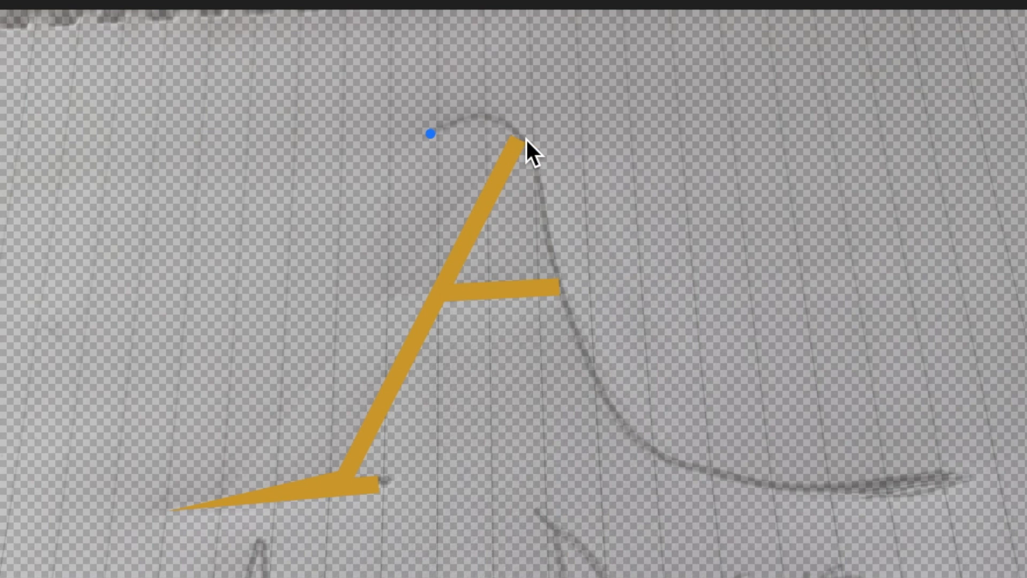
# Extend a new stroke to the A's peak and bend its top into a small curved hook
pyautogui.moveTo(431, 133); pyautogui.dragTo(531, 140)
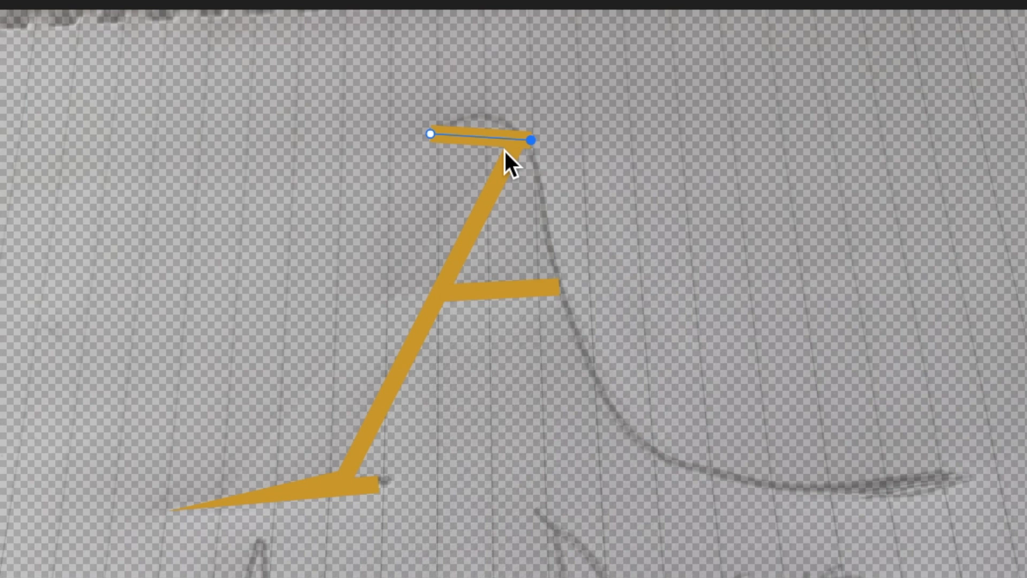
pyautogui.moveTo(463, 152)
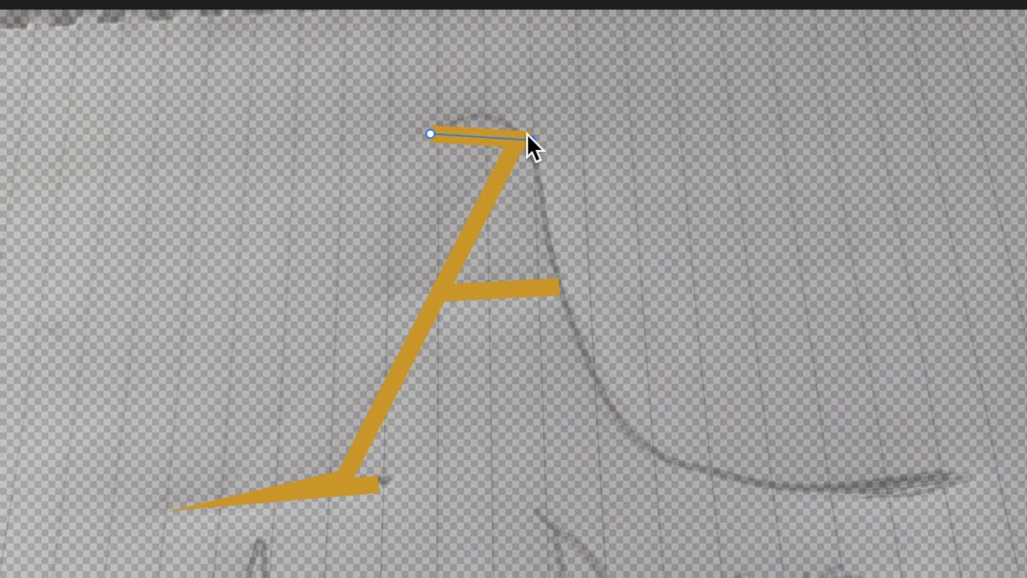
pyautogui.click(530, 138)
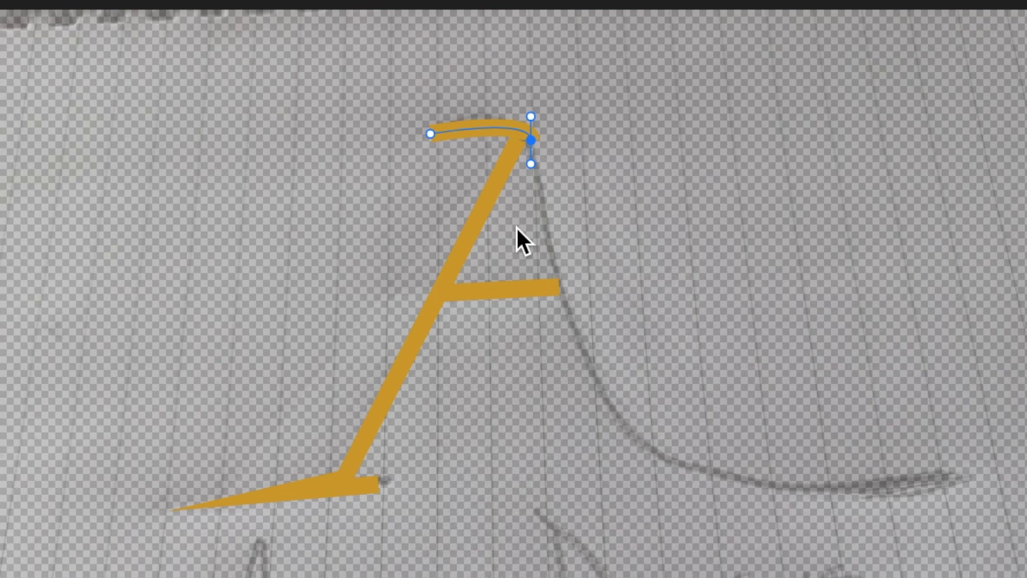
pyautogui.moveTo(531, 164); pyautogui.dragTo(531, 232)
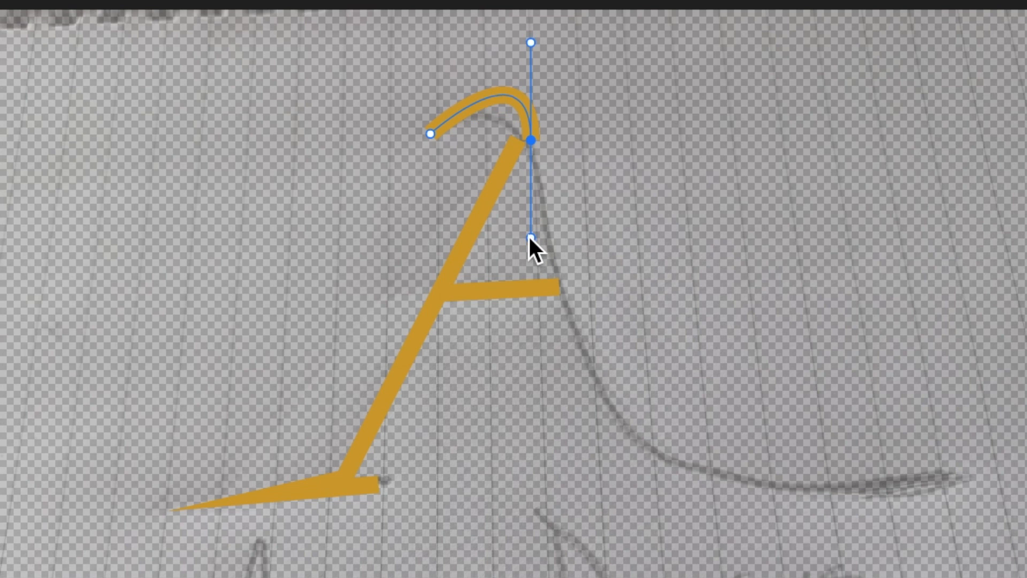
pyautogui.moveTo(531, 238); pyautogui.dragTo(544, 265)
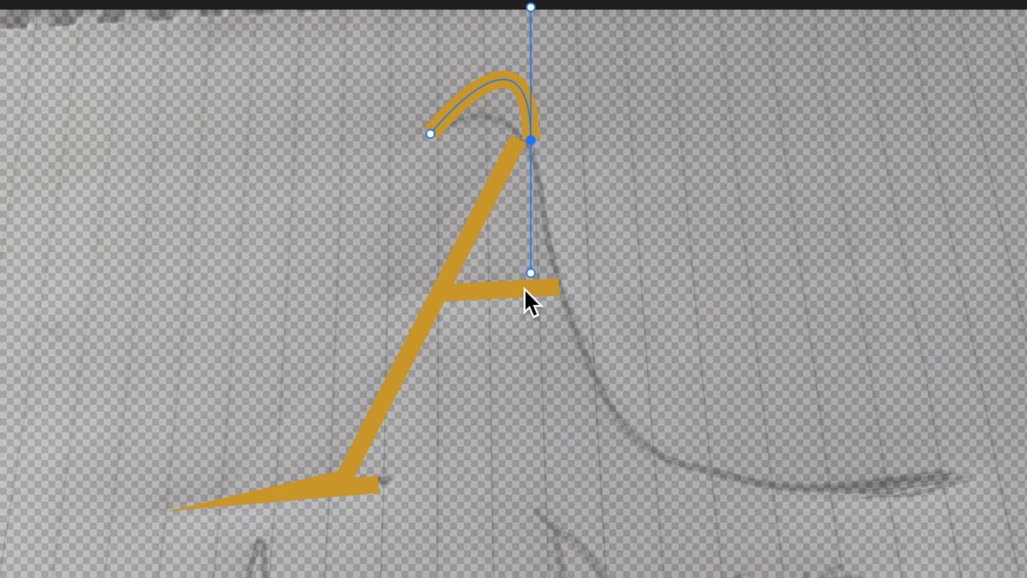
pyautogui.moveTo(531, 272); pyautogui.dragTo(545, 200)
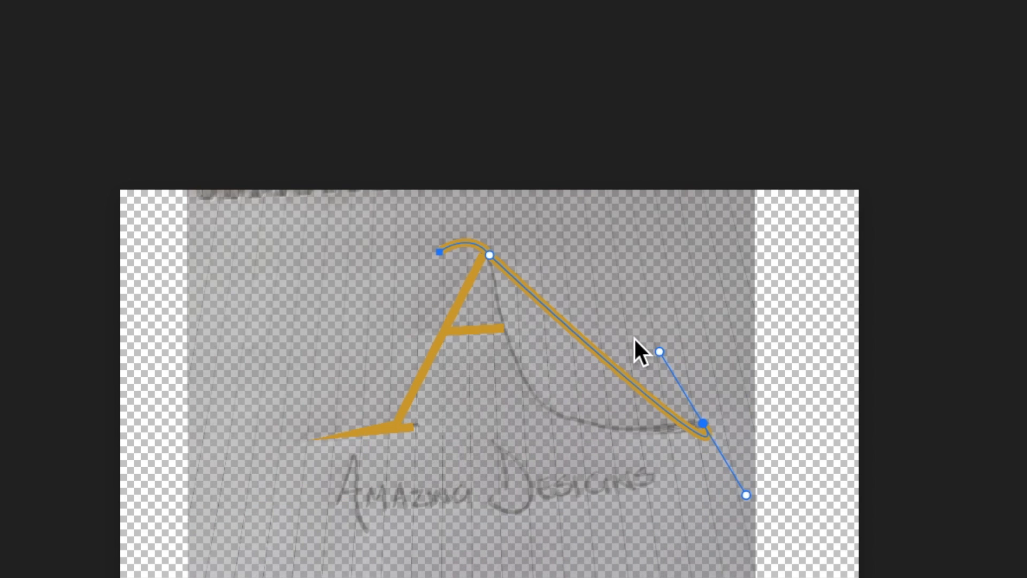
# Curve the right leg from the peak into a sweep out to the lower right and end the path
pyautogui.moveTo(657, 352); pyautogui.dragTo(795, 338)
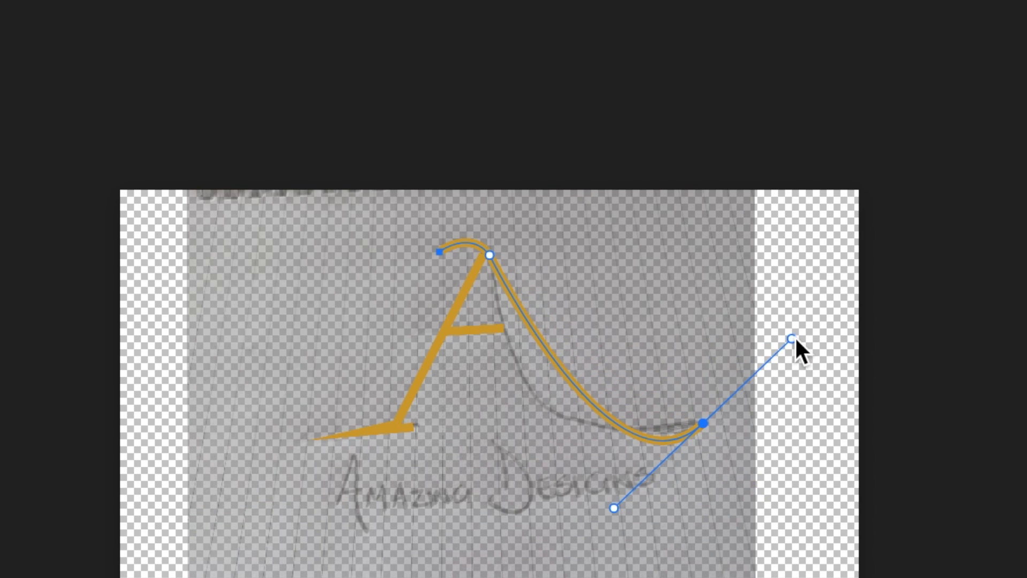
pyautogui.moveTo(793, 337); pyautogui.dragTo(809, 334)
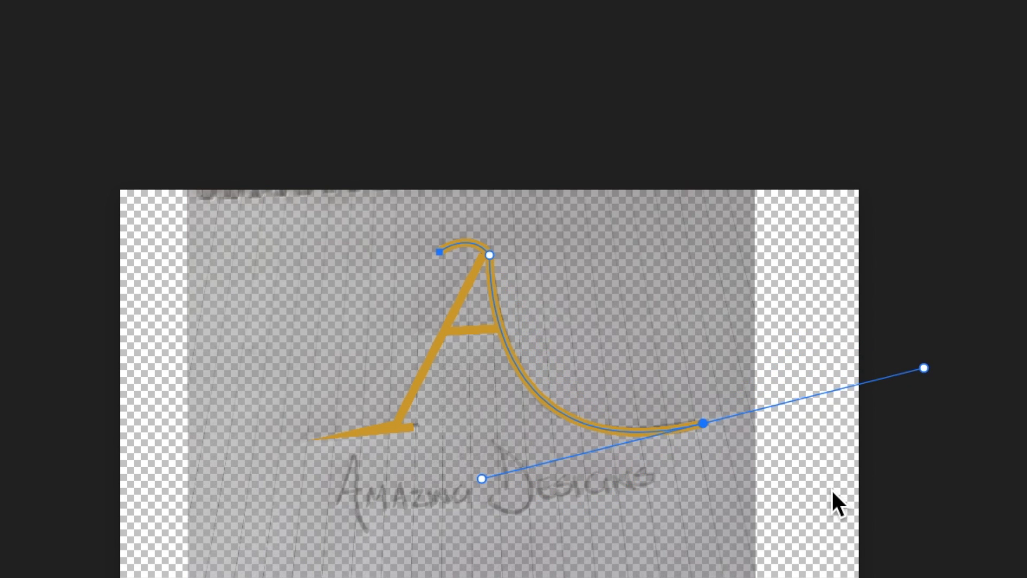
pyautogui.moveTo(777, 501)
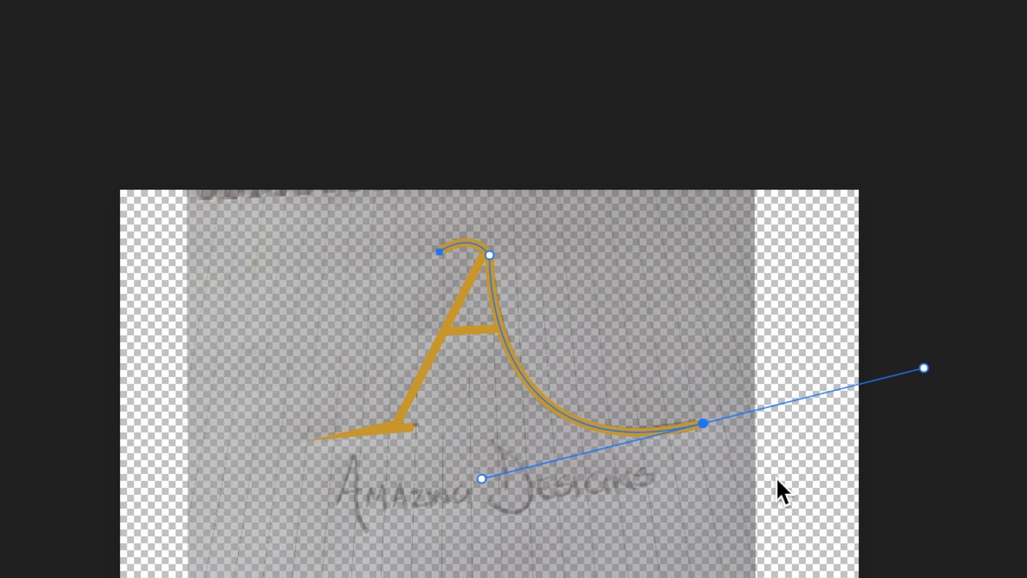
pyautogui.moveTo(745, 494)
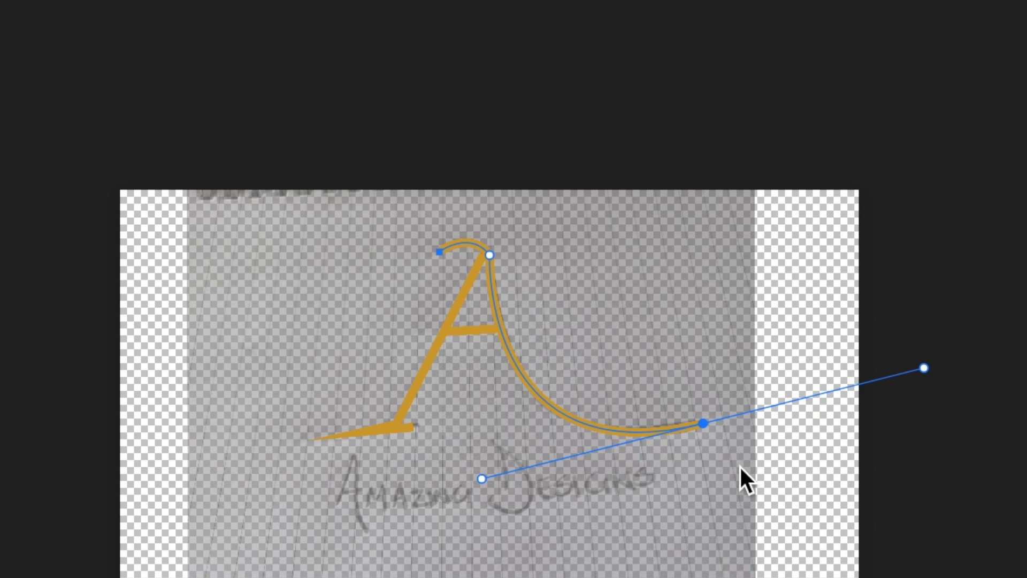
pyautogui.moveTo(923, 368); pyautogui.dragTo(703, 424)
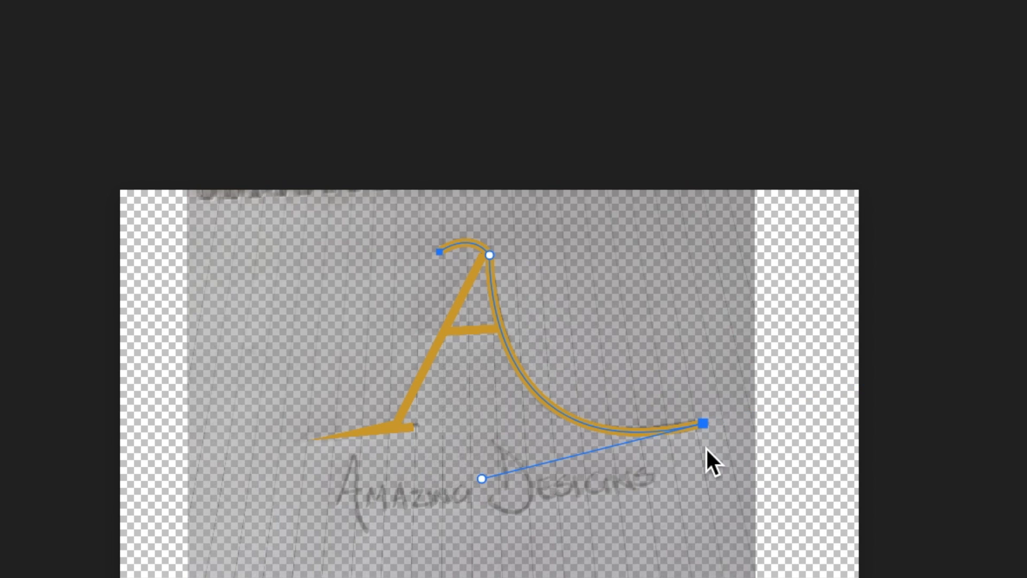
pyautogui.moveTo(749, 557)
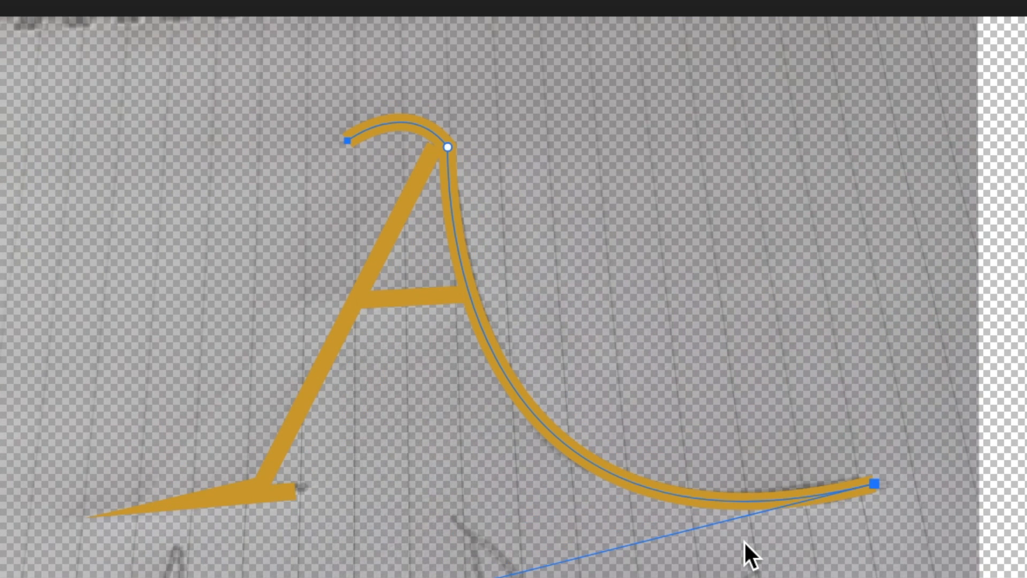
pyautogui.moveTo(552, 401)
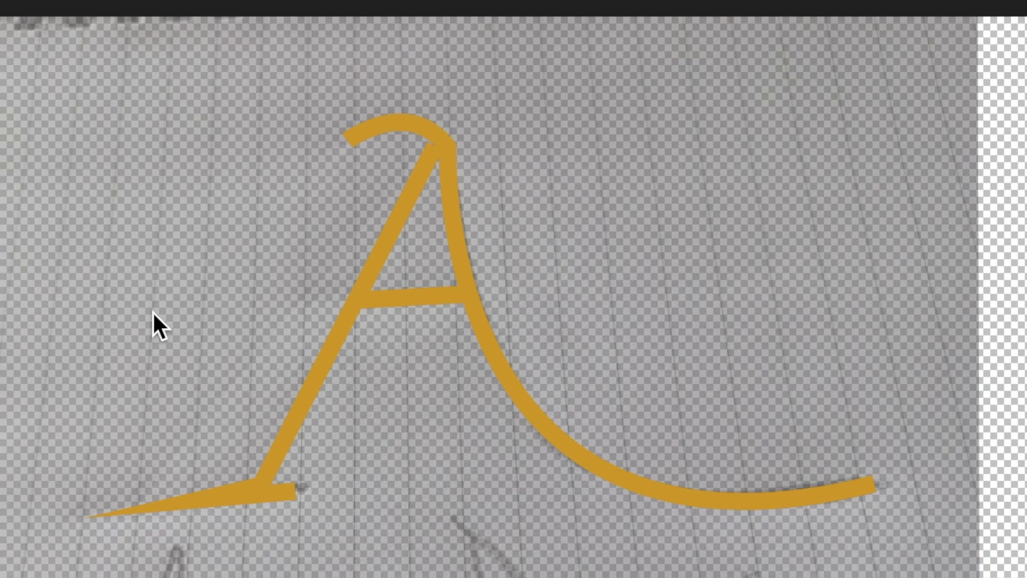
pyautogui.moveTo(157, 329)
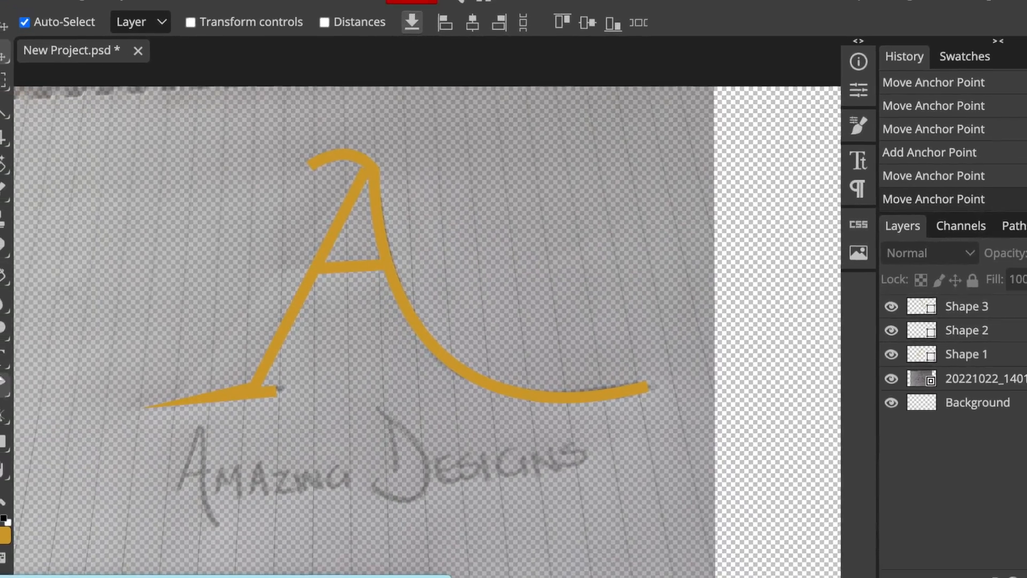
# Choose the Alex Brush script font for the Type tool
pyautogui.click(16, 349)
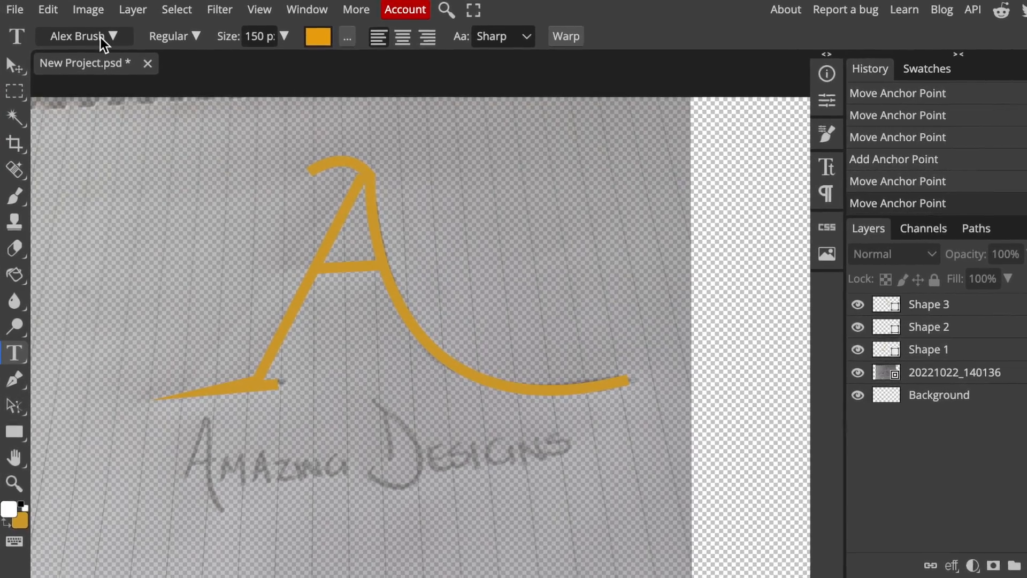
pyautogui.click(80, 36)
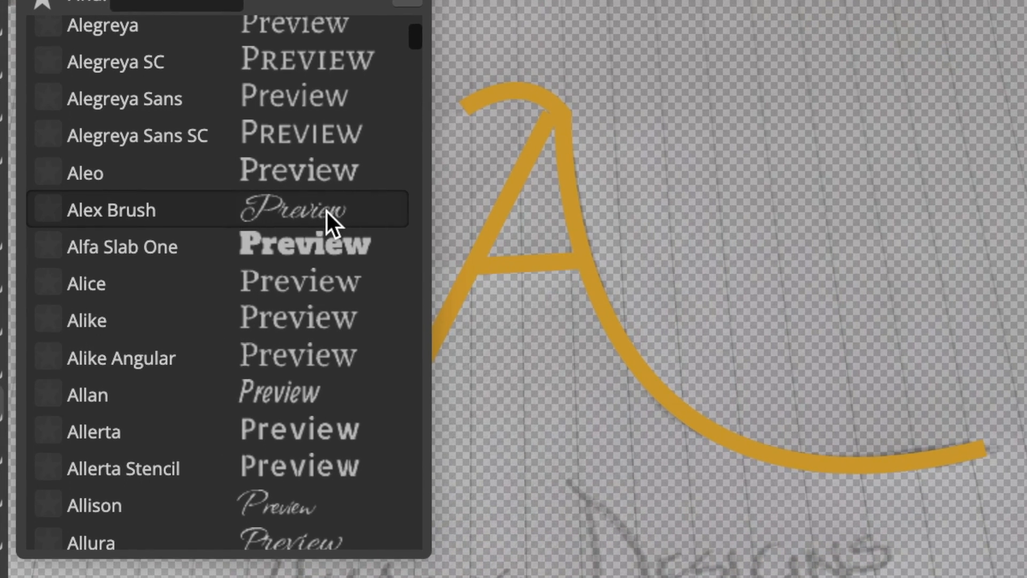
pyautogui.click(110, 209)
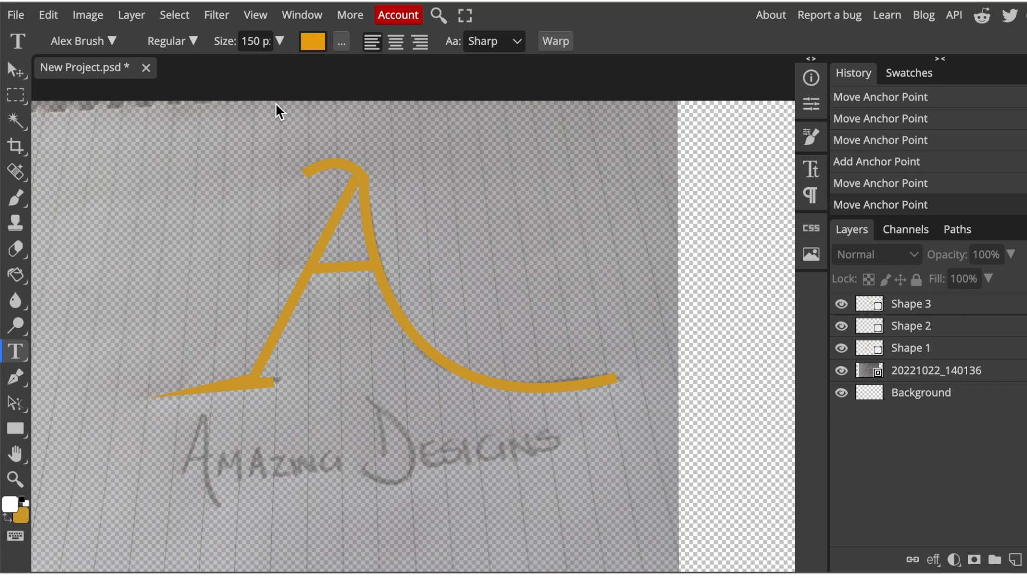
# Add gold text 'Amazing Designs' beneath the A over the sketched lettering
pyautogui.click(186, 456)
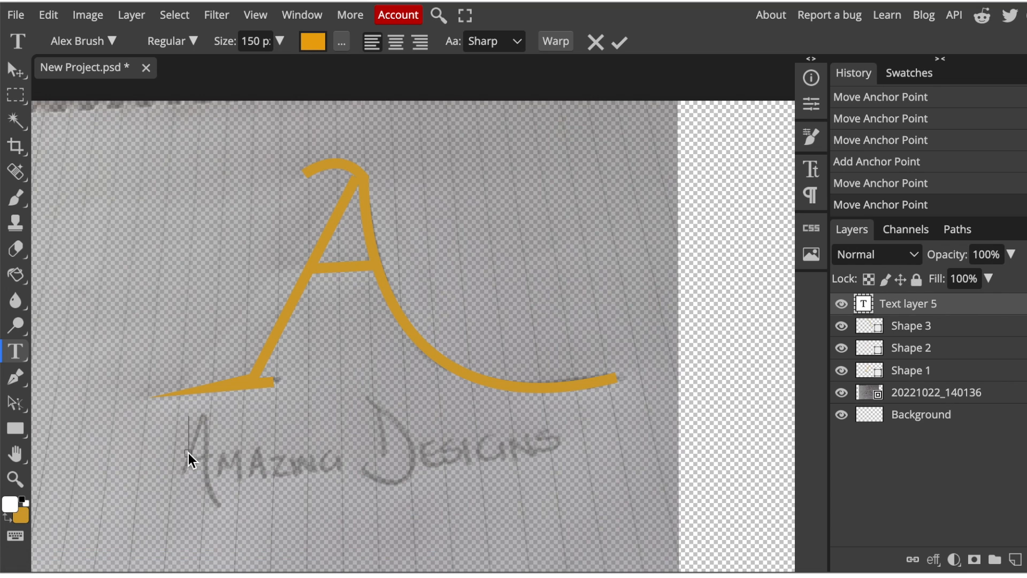
pyautogui.write('A')
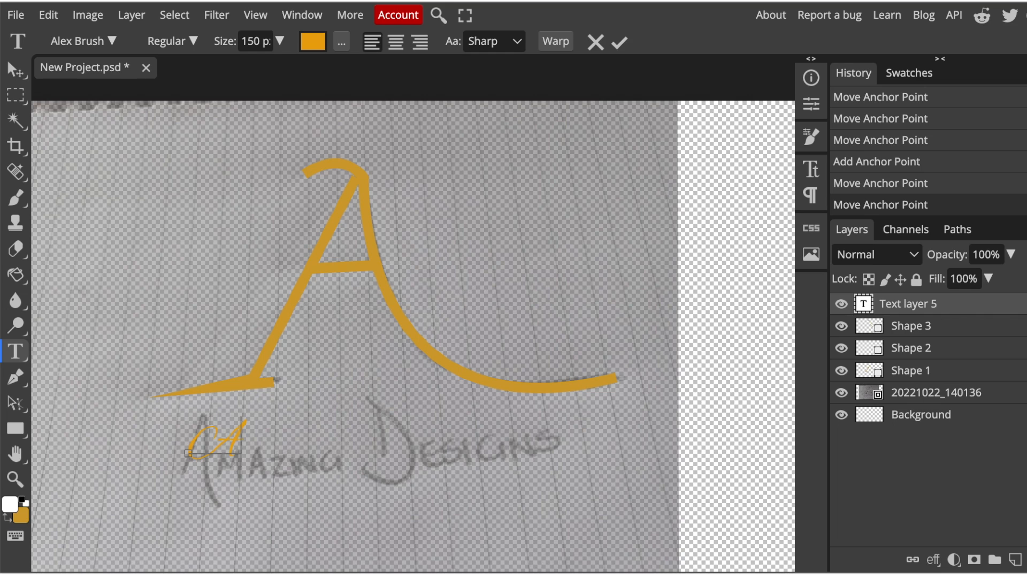
pyautogui.write('Amazing Designs')
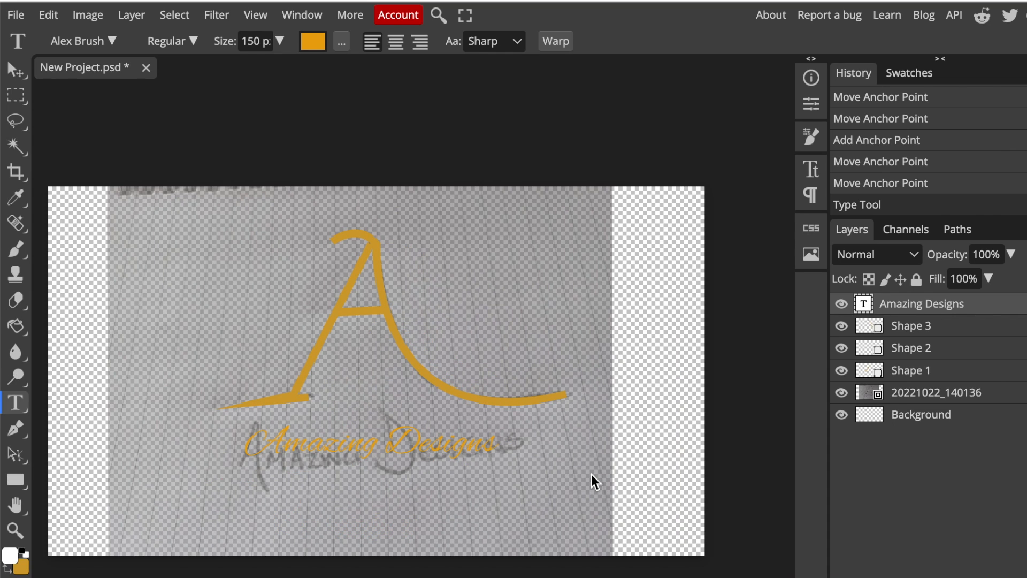
pyautogui.moveTo(330, 346)
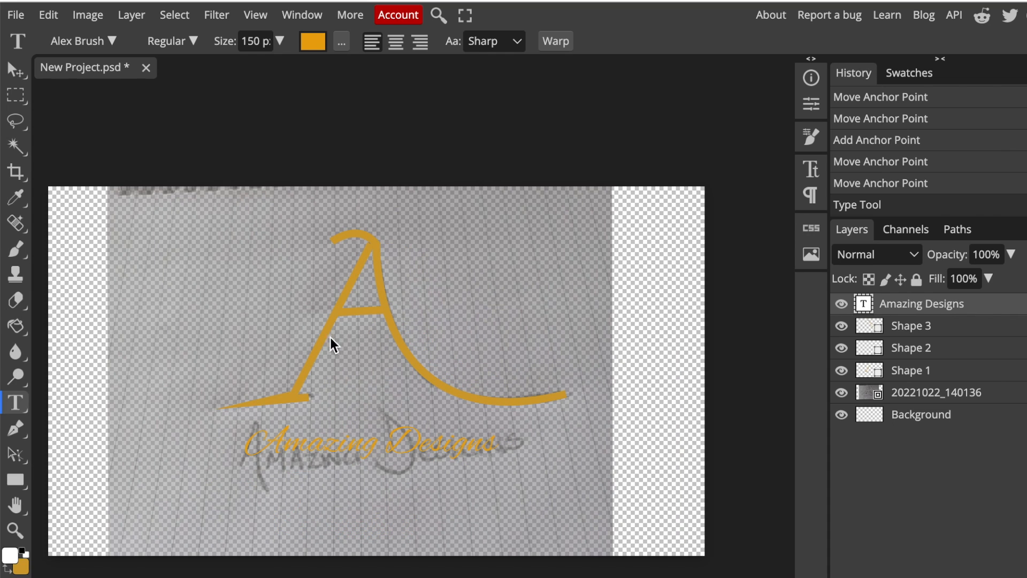
pyautogui.moveTo(935, 415)
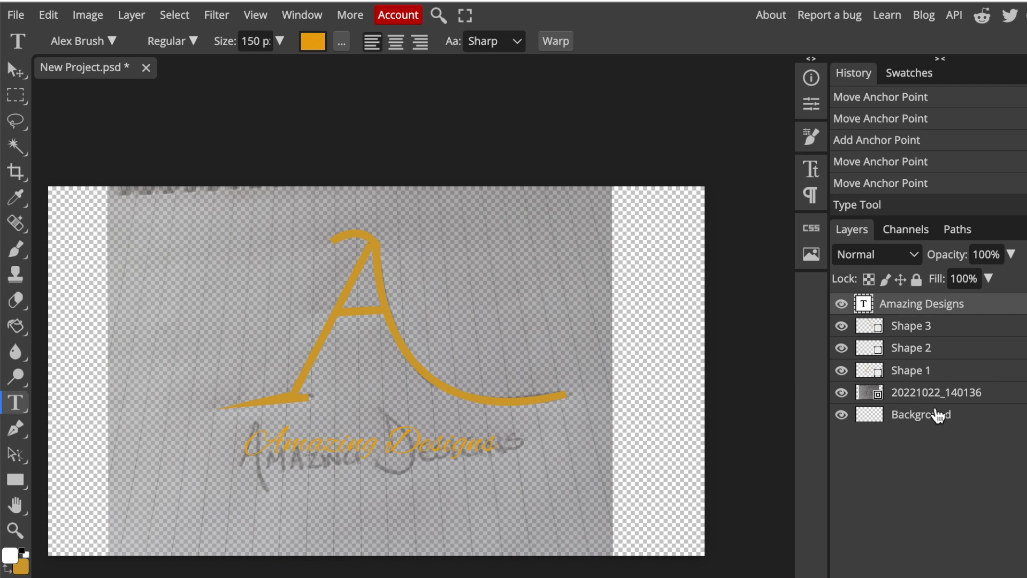
# Hide the pencil sketch photo so the gold 'A' logo shows on the glass card mockup
pyautogui.click(842, 391)
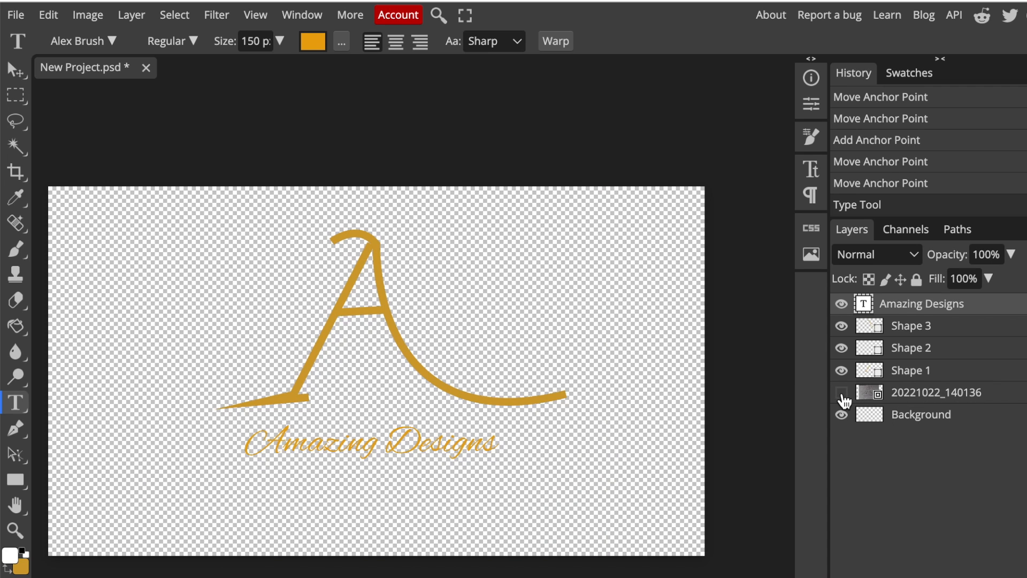
pyautogui.click(841, 392)
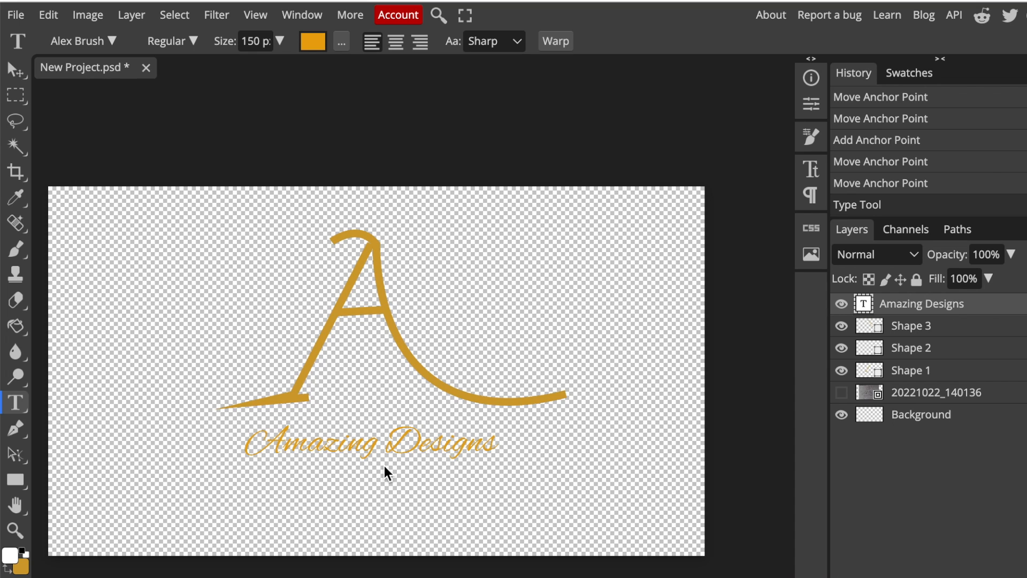
pyautogui.moveTo(379, 478)
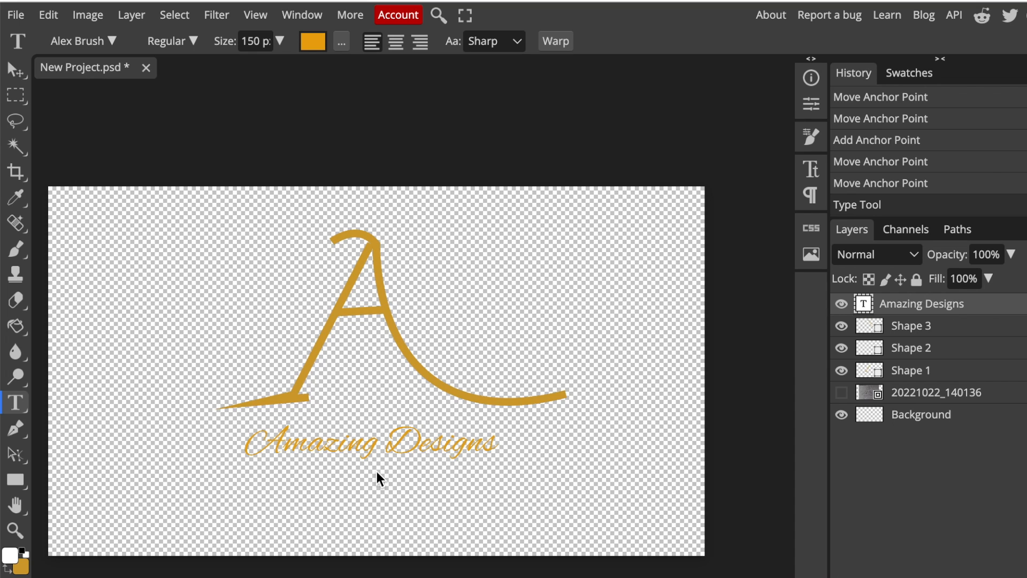
pyautogui.moveTo(377, 270)
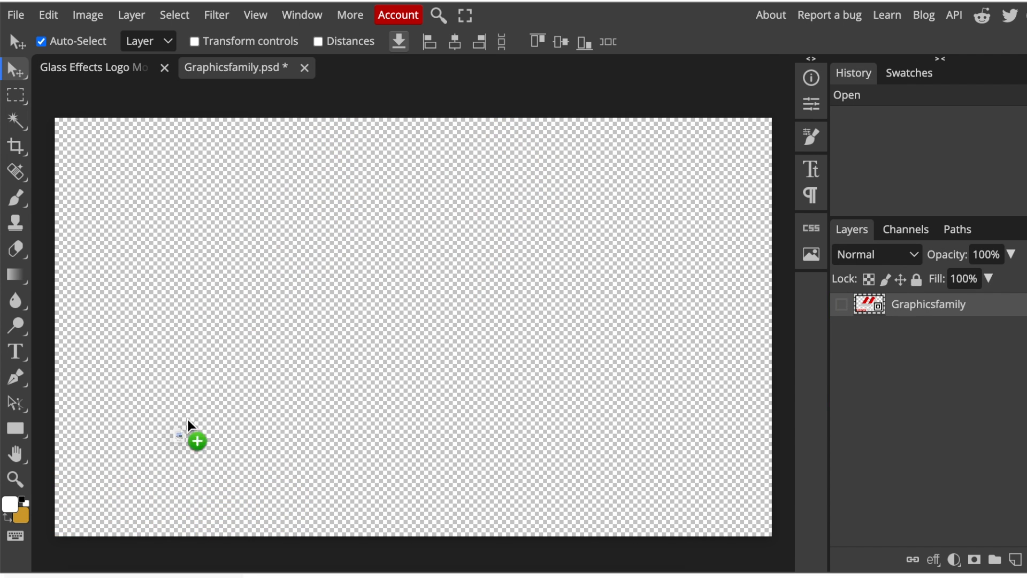
pyautogui.click(80, 70)
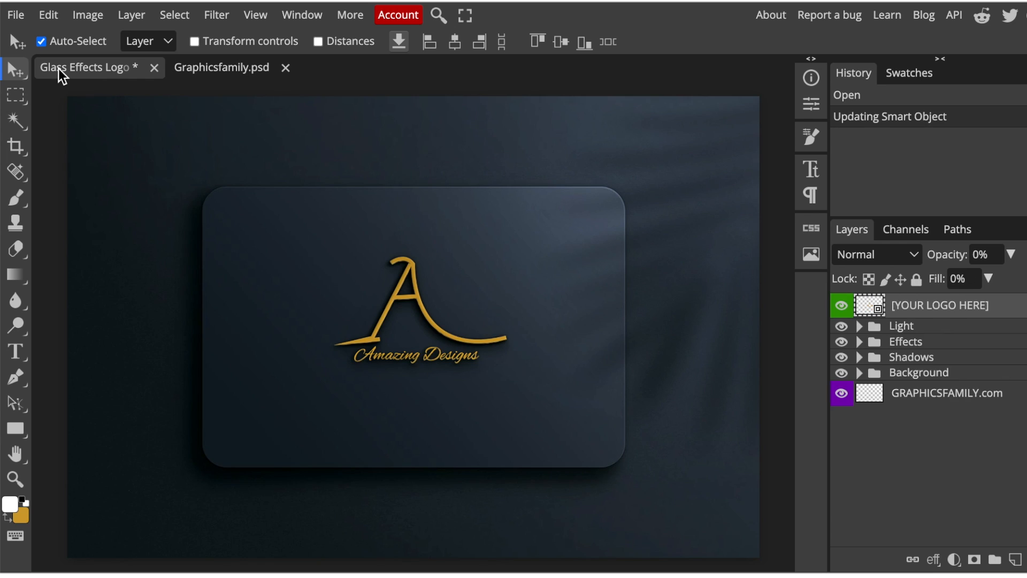